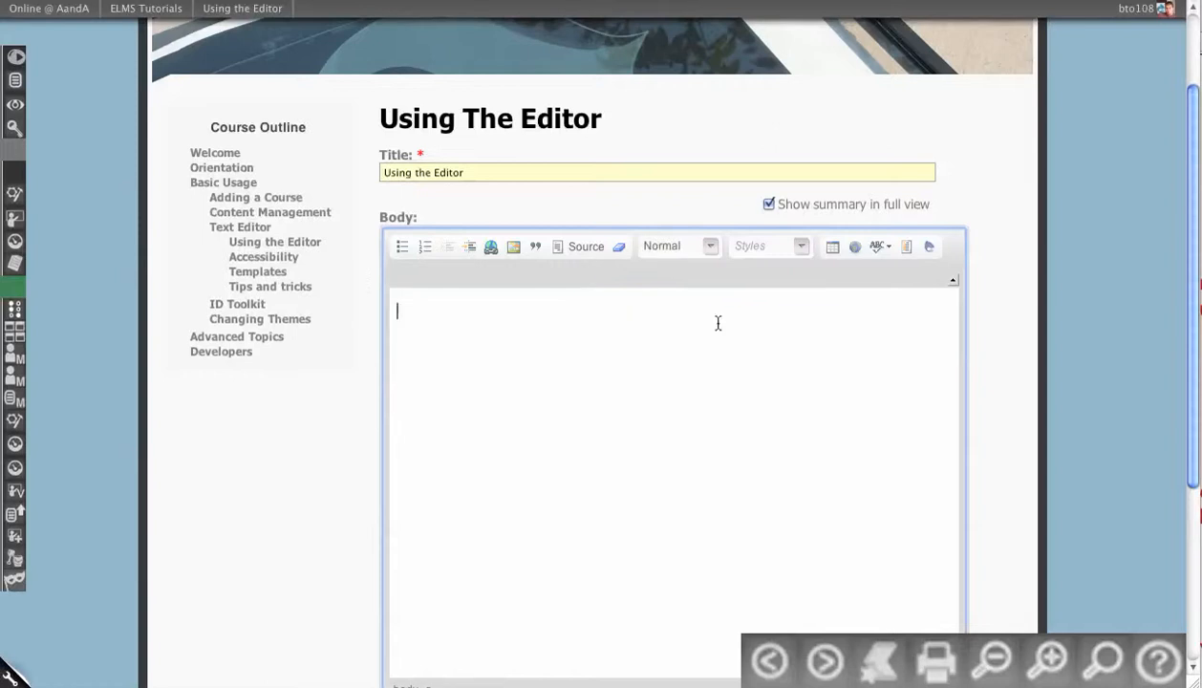
pyautogui.moveTo(839, 326)
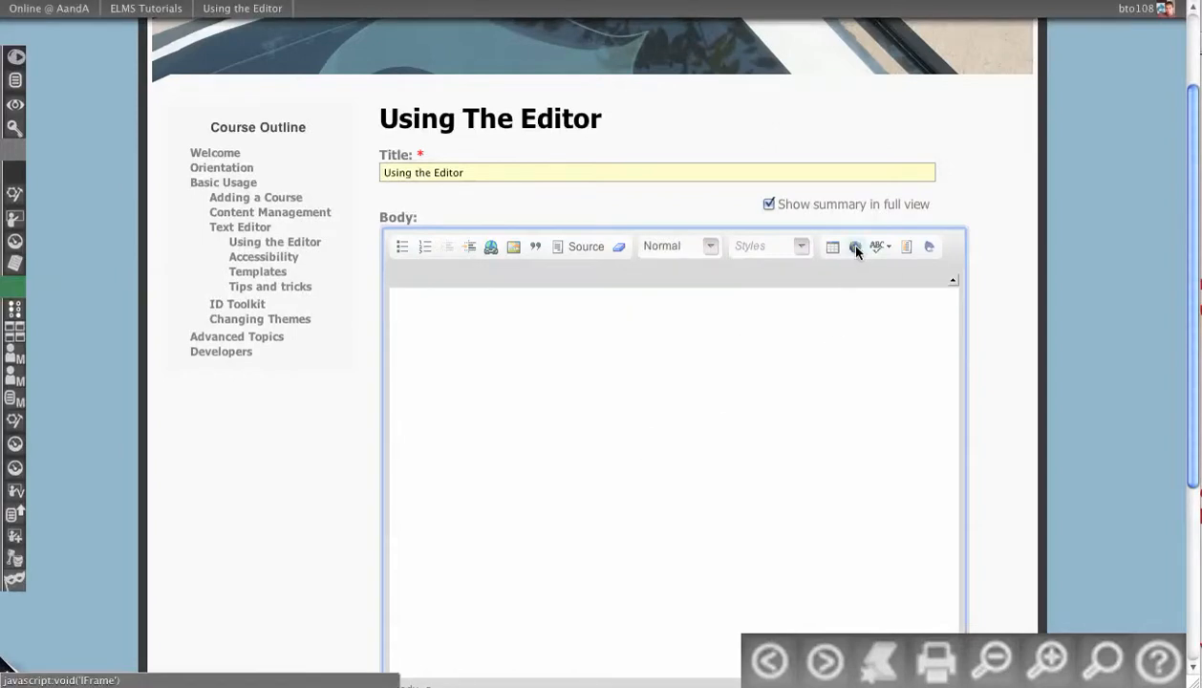
pyautogui.moveTo(855, 247)
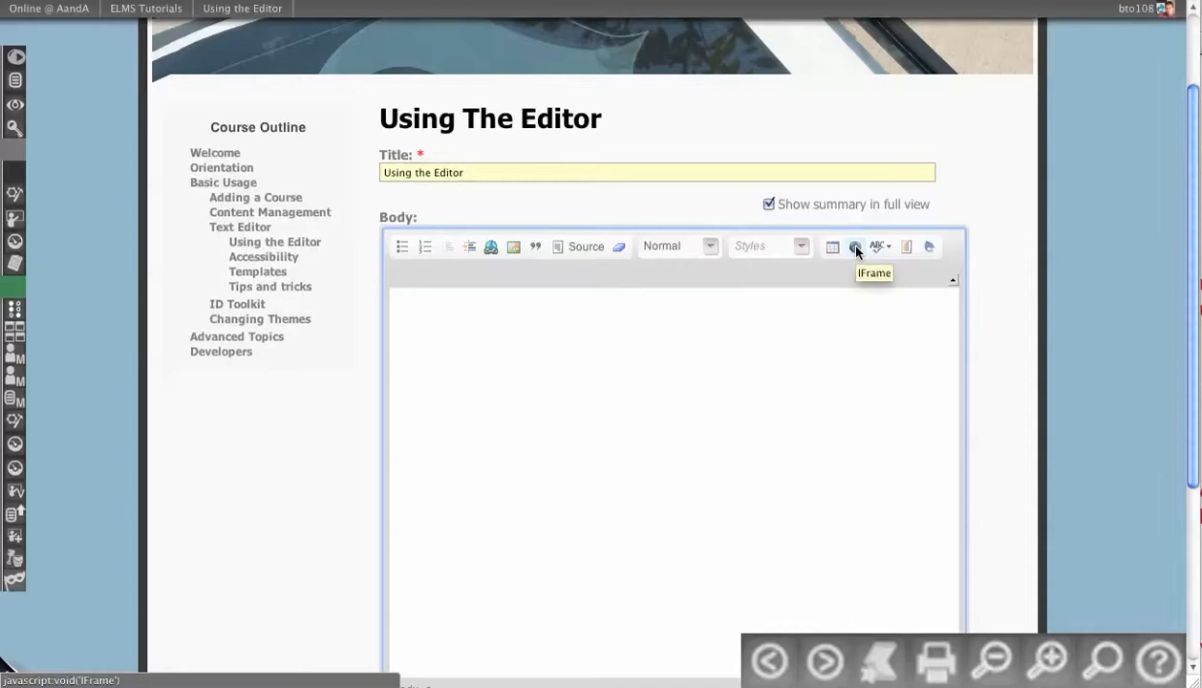
# - Dismiss the iframe dialog, enable spell check as you type, and fix a misspelled word
pyautogui.click(856, 247)
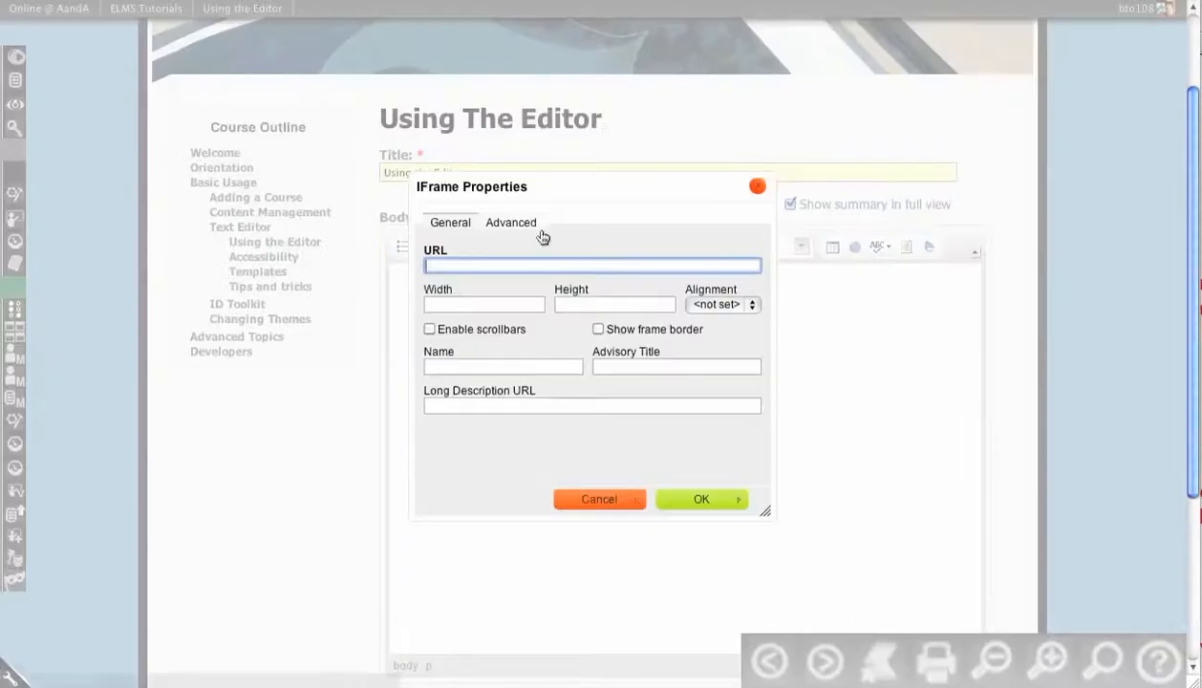
pyautogui.moveTo(758, 187)
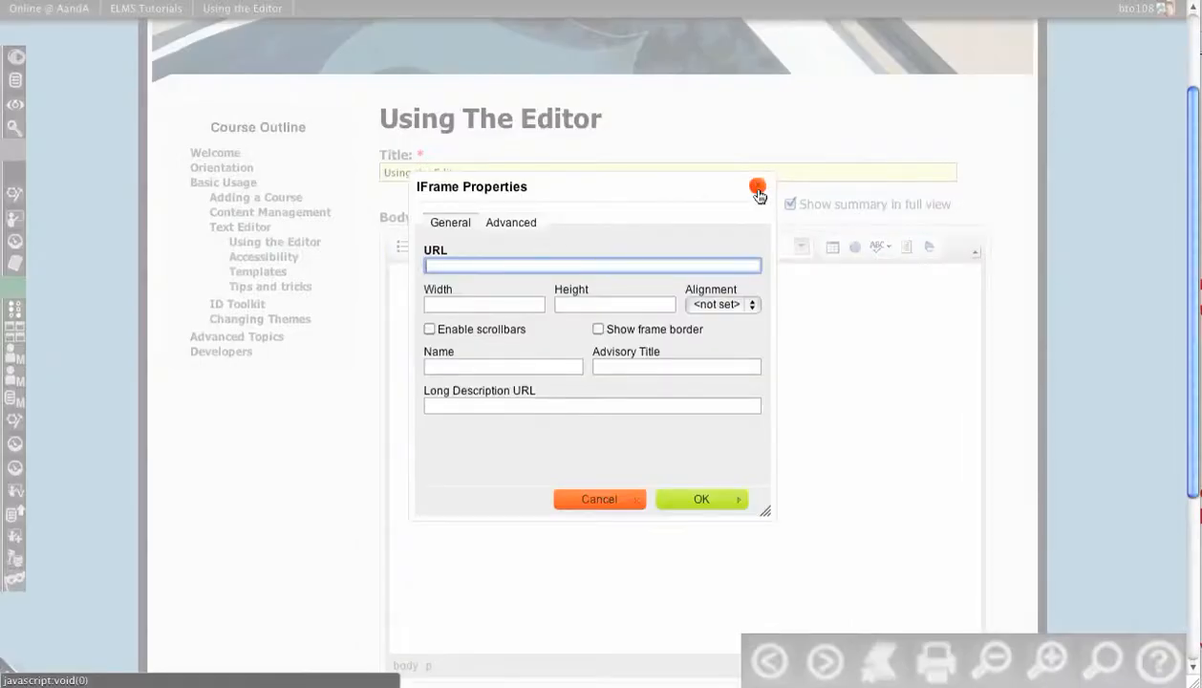
pyautogui.moveTo(758, 187)
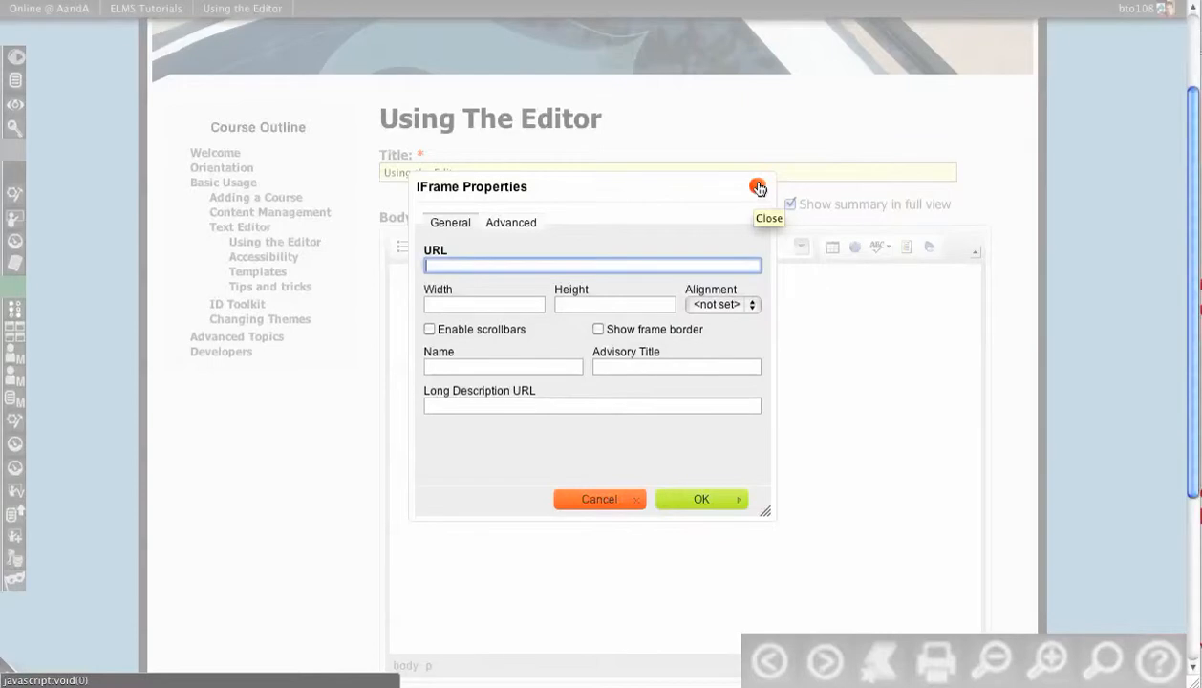
pyautogui.click(758, 186)
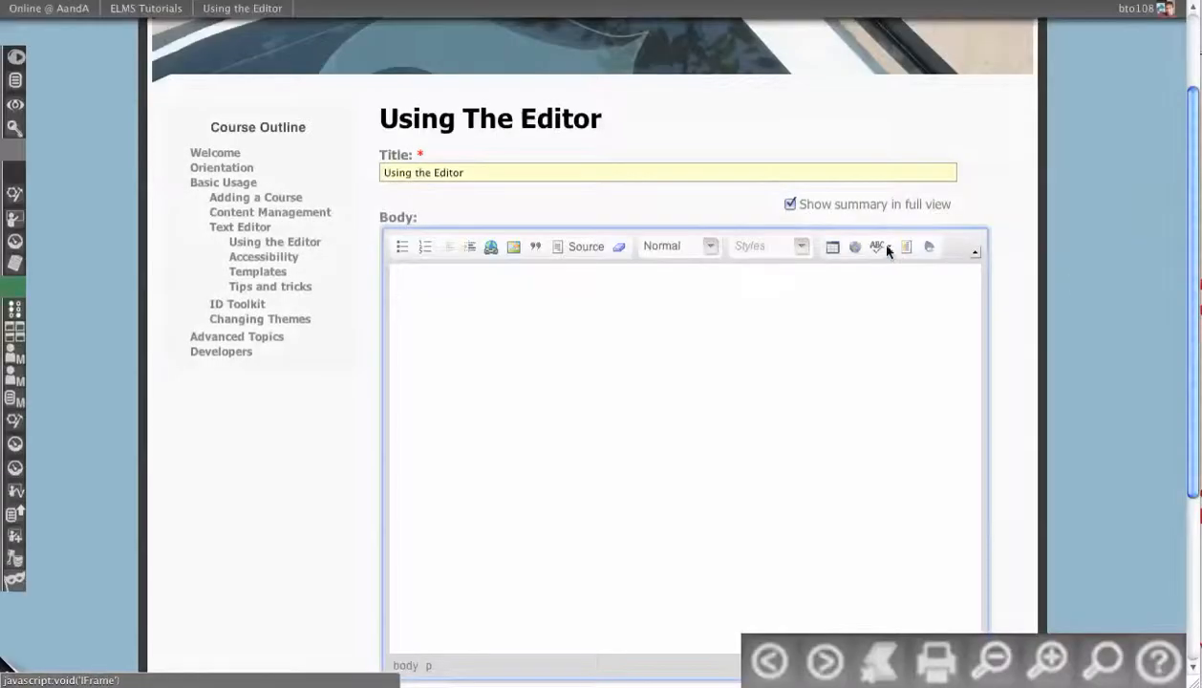
pyautogui.click(877, 246)
pyautogui.write('fdsfsdfsdfsf fdffddsfsfff')
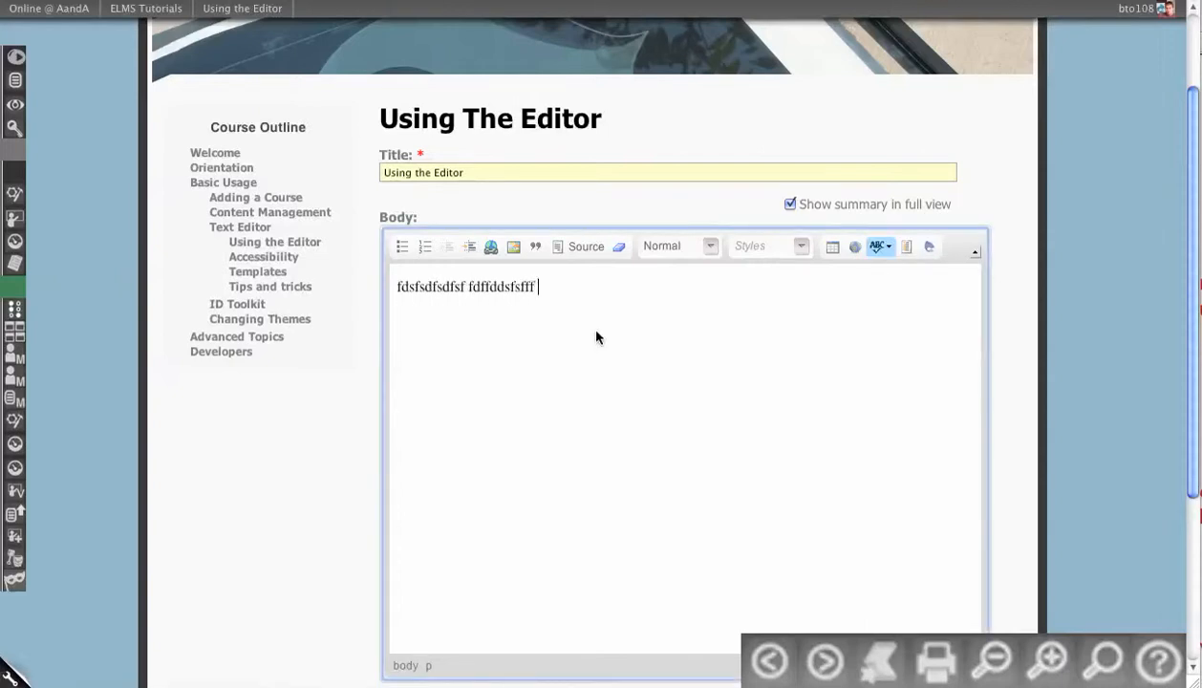
pyautogui.rightClick(491, 287)
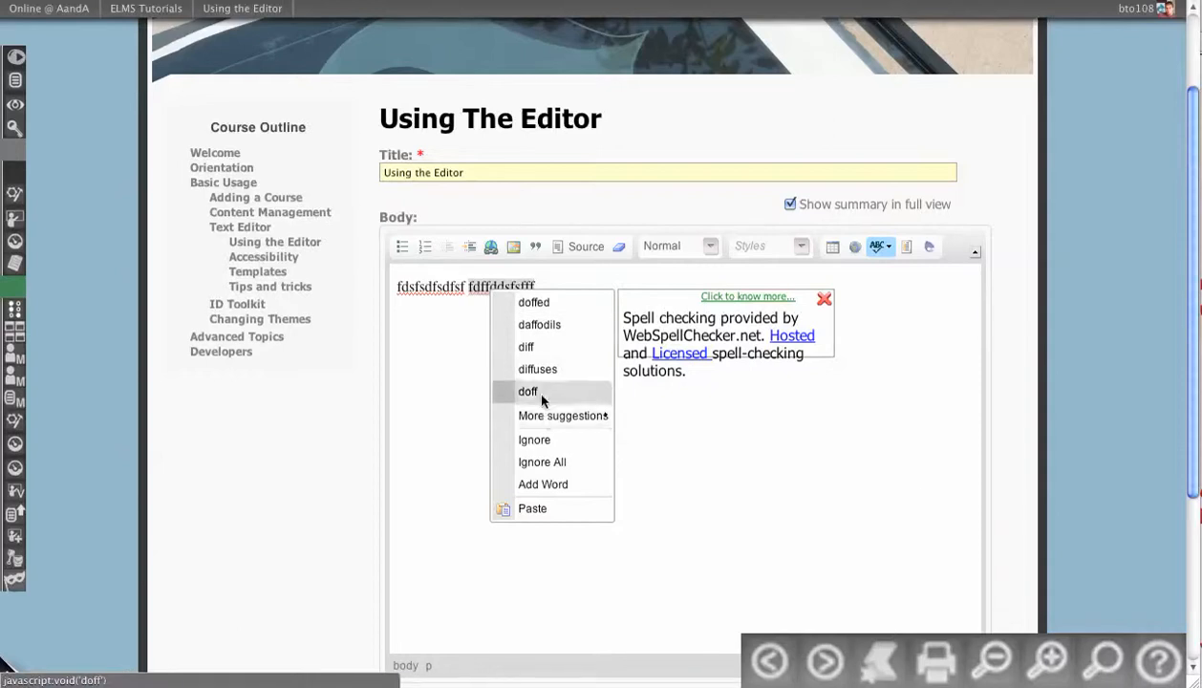
pyautogui.click(528, 391)
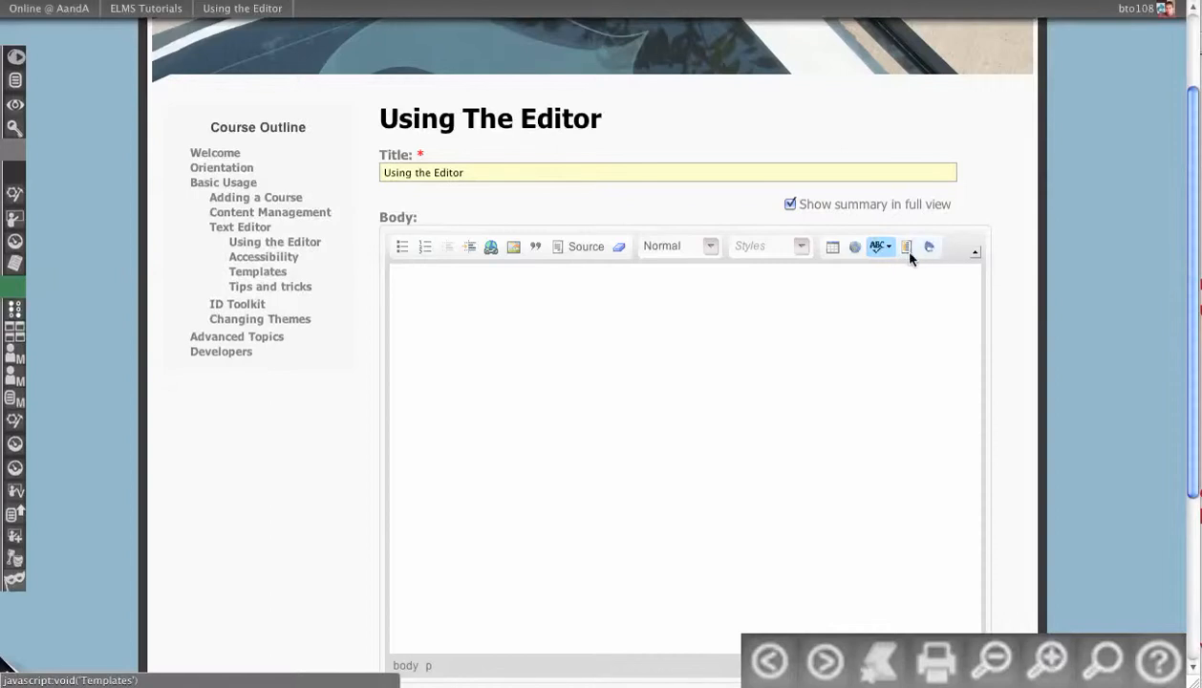
pyautogui.moveTo(930, 247)
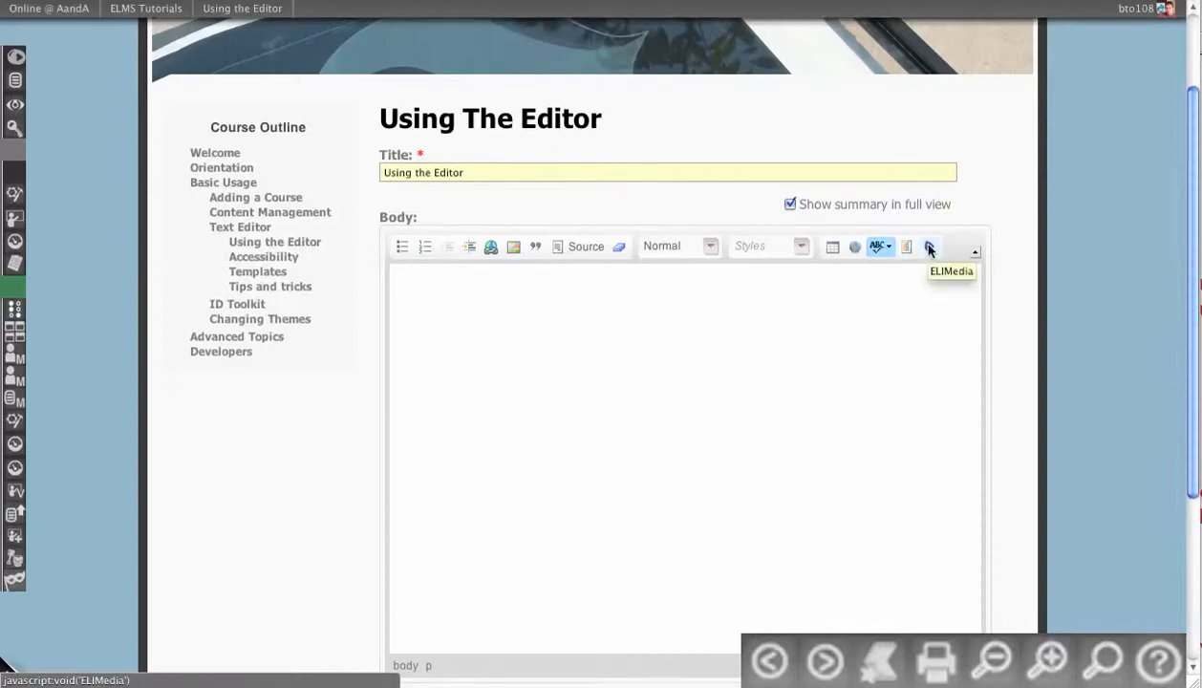
pyautogui.click(931, 246)
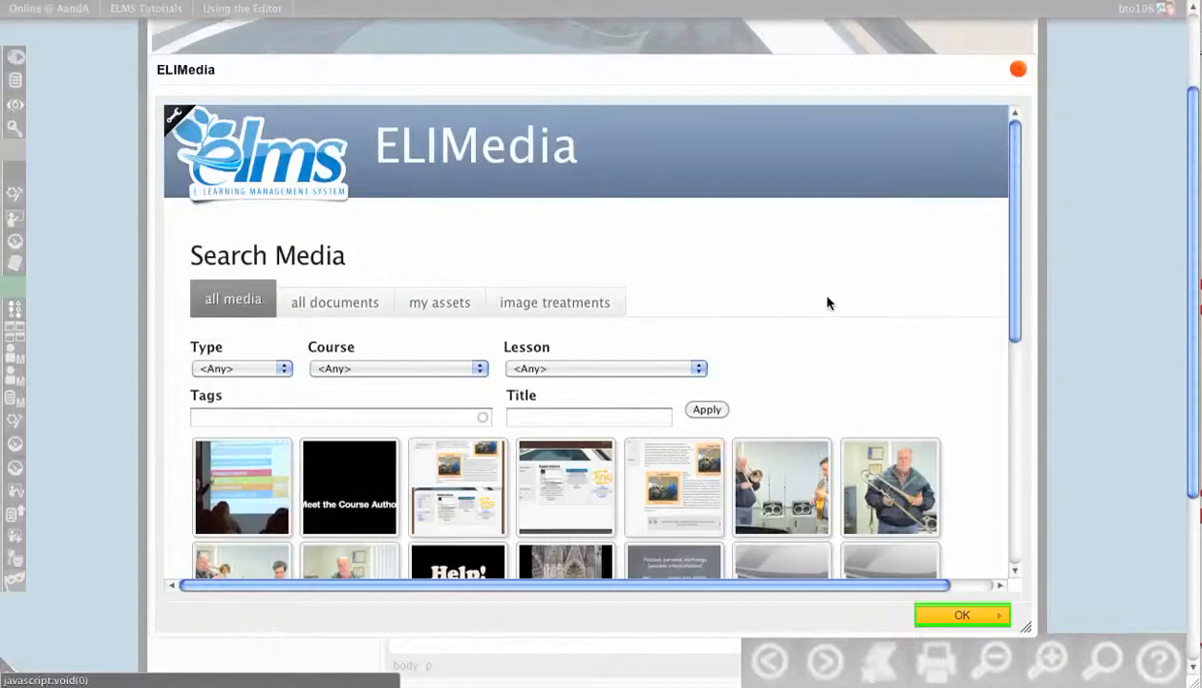
pyautogui.scroll(-3)
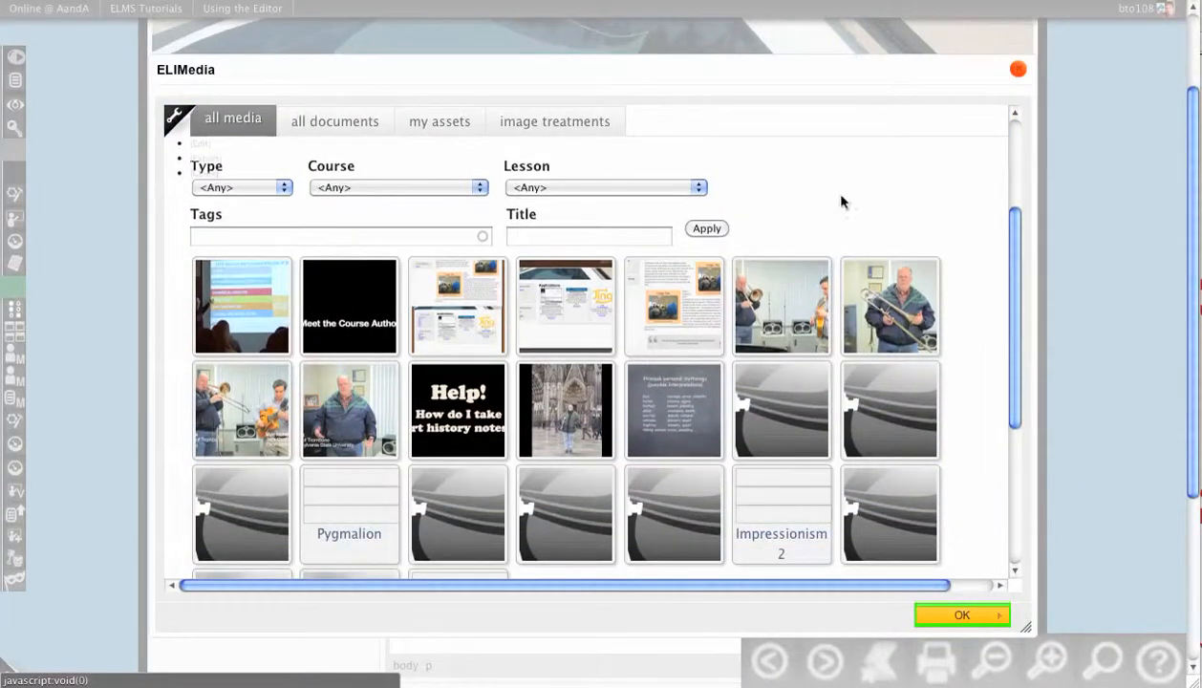
pyautogui.moveTo(241, 330)
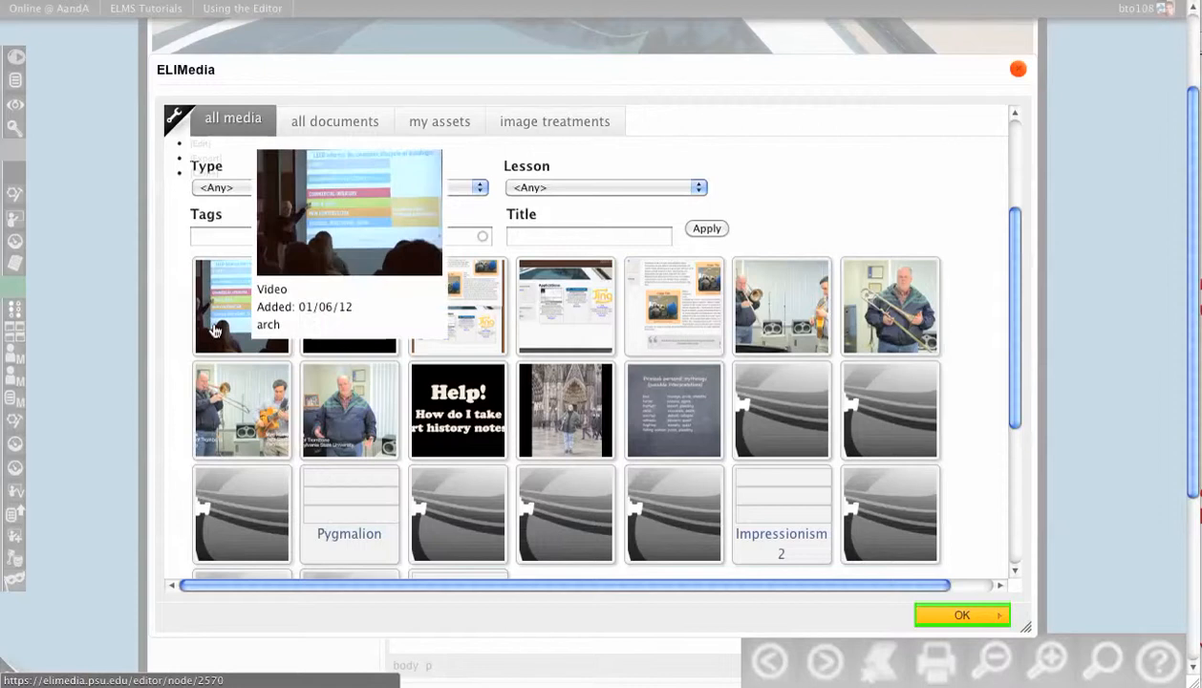
pyautogui.click(241, 306)
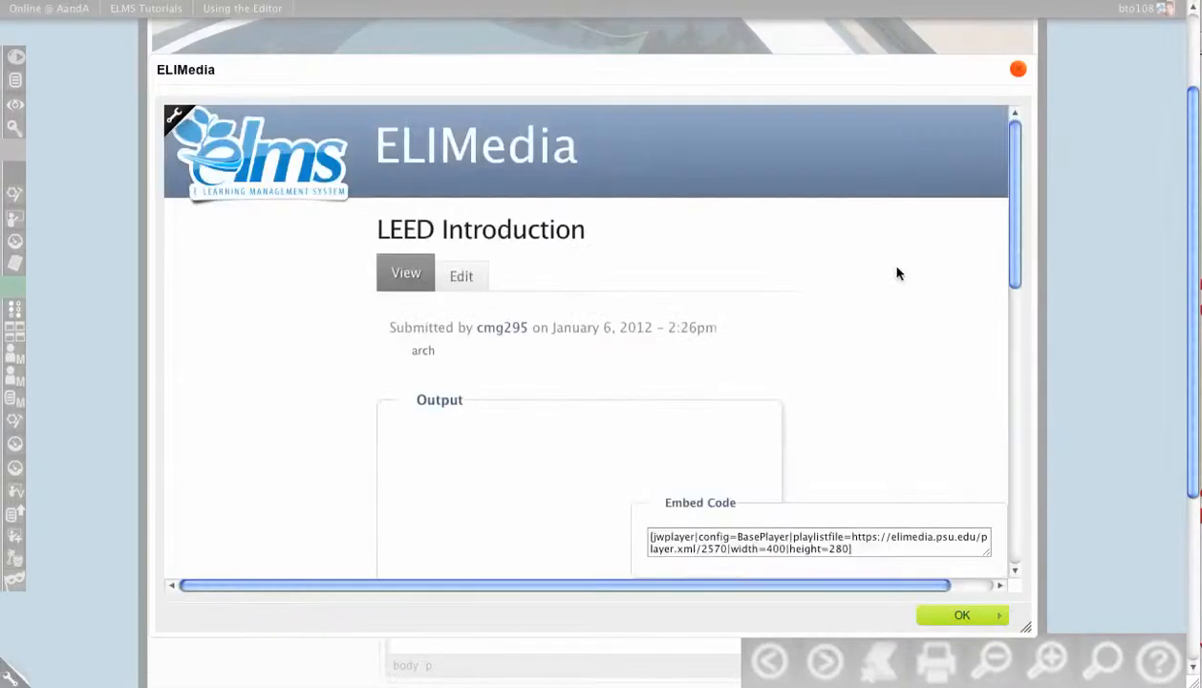
pyautogui.scroll(-3)
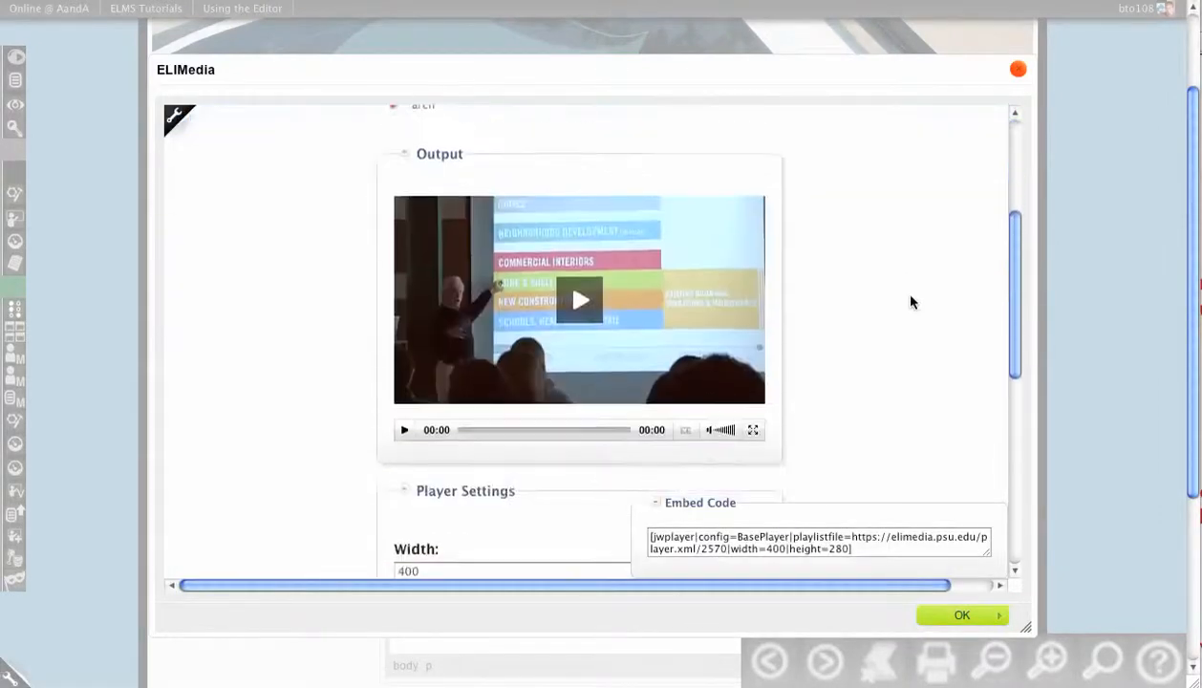
pyautogui.scroll(-3)
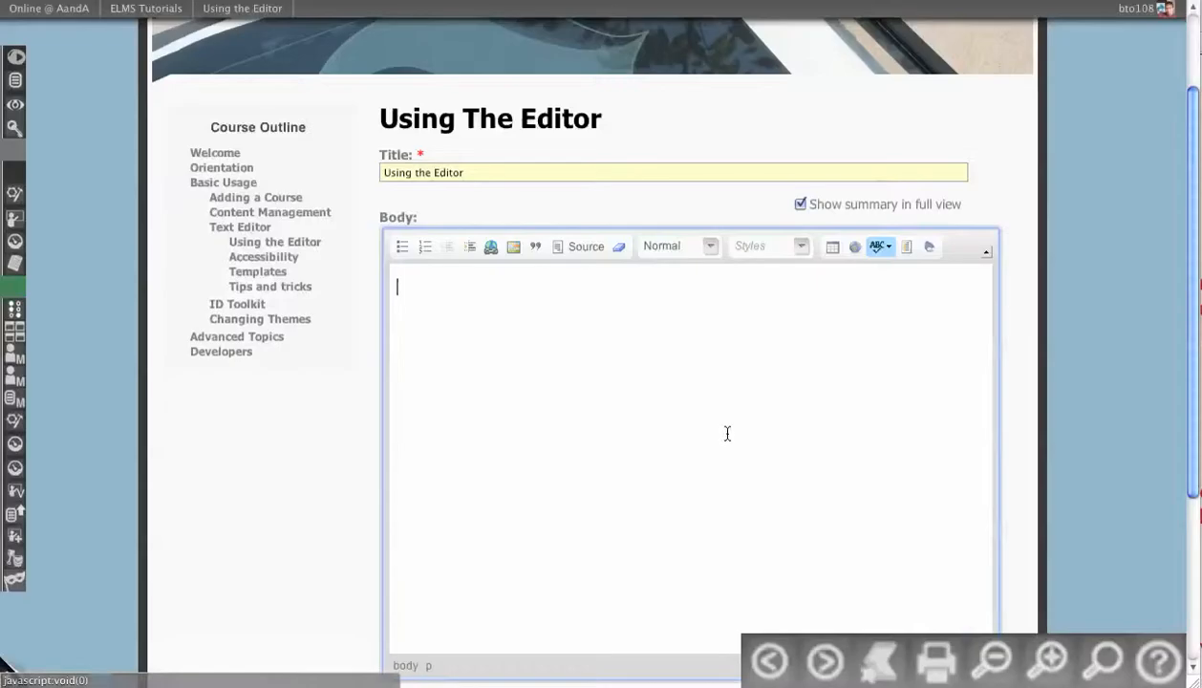
# - Paste the ID Best Practices video's jwplayer embed code from ELIMedia's video library into the body
pyautogui.write('[jwplayer|config=BasePlayer|playlistfile=https://elimedia.psu.edu/player.xml/2570|width=400|height=280]')
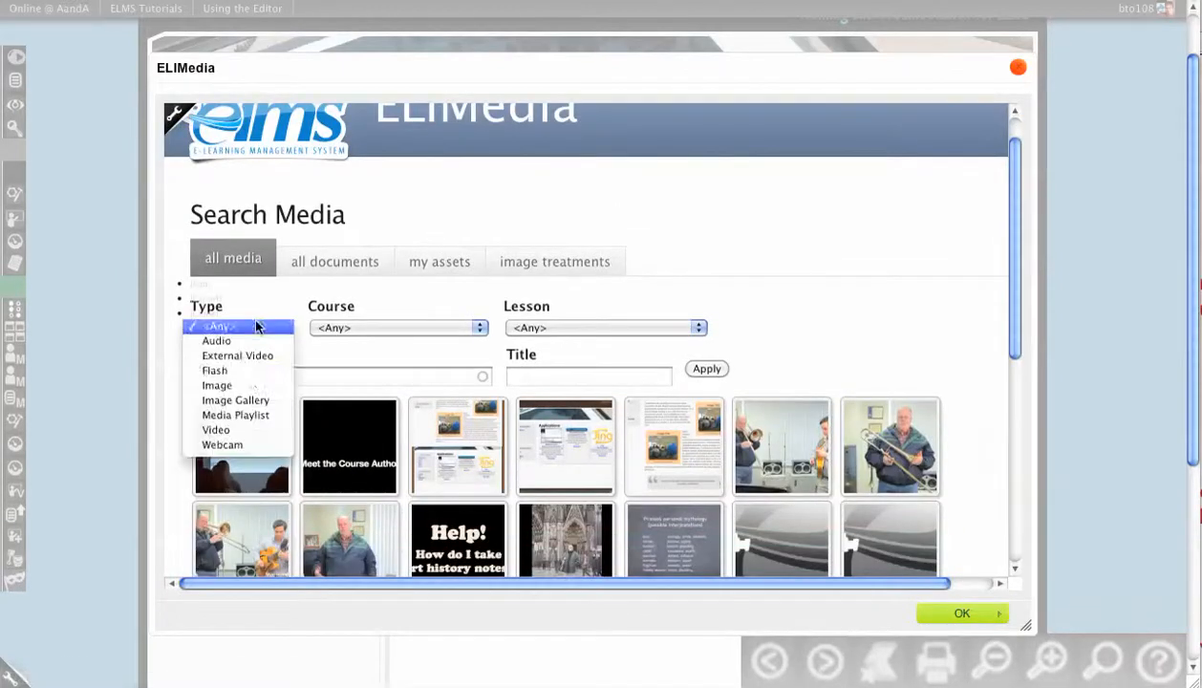
pyautogui.moveTo(222, 445)
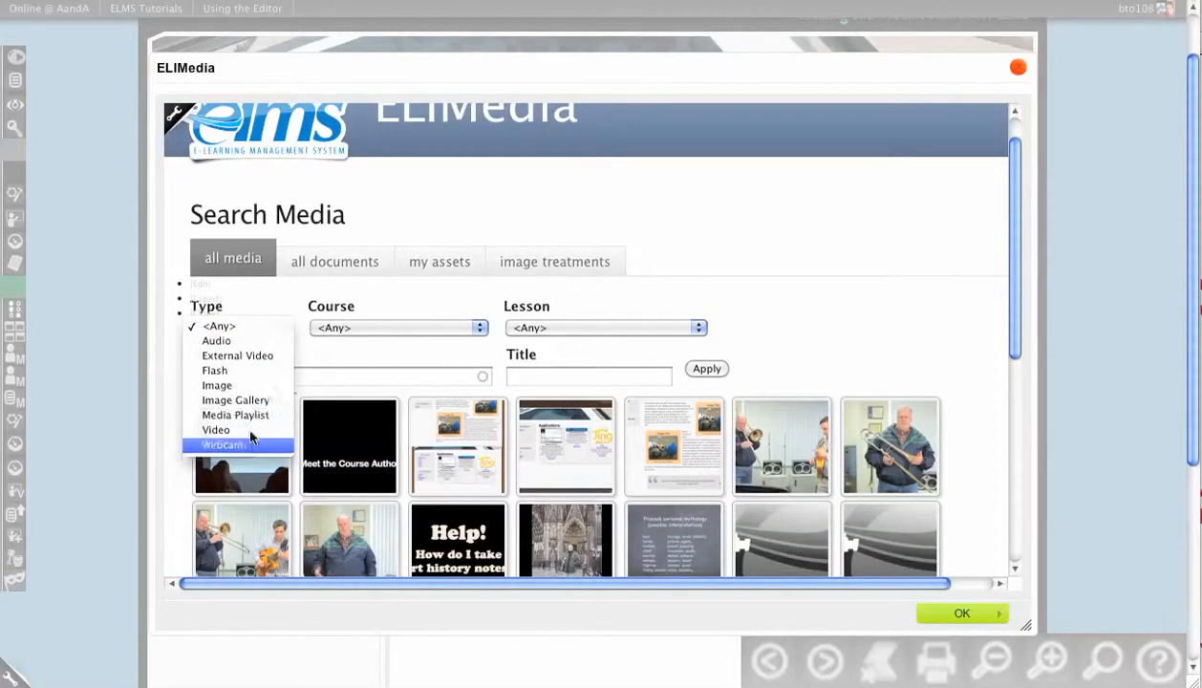
pyautogui.moveTo(235, 415)
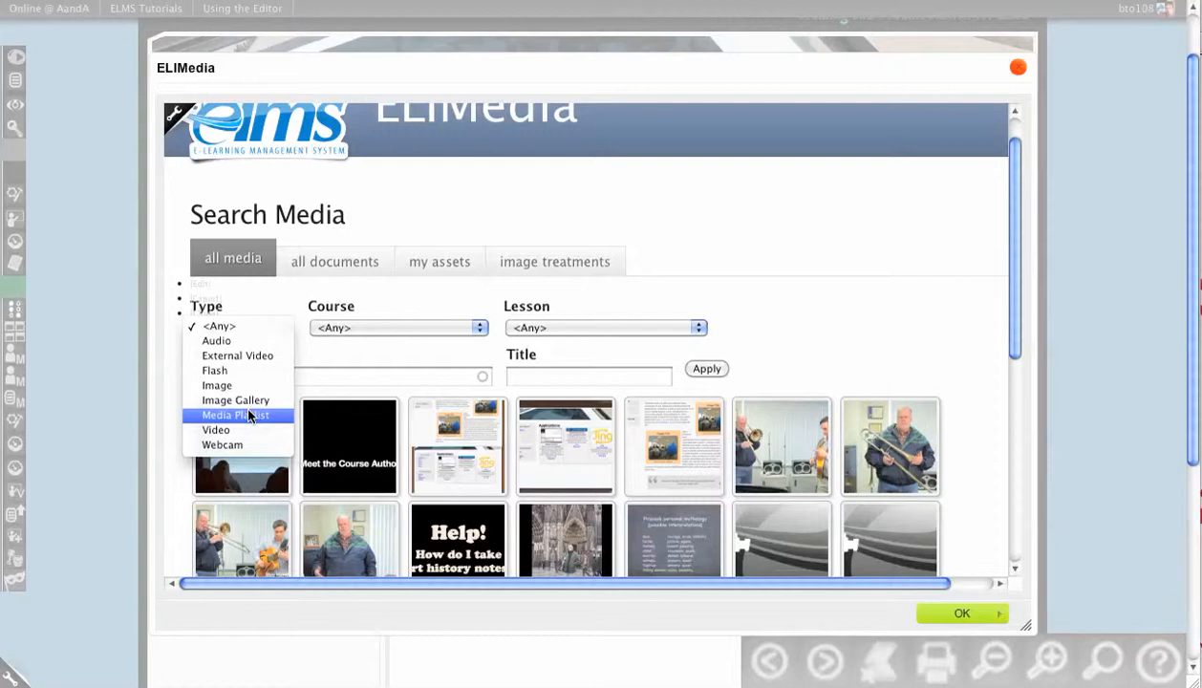
pyautogui.moveTo(216, 429)
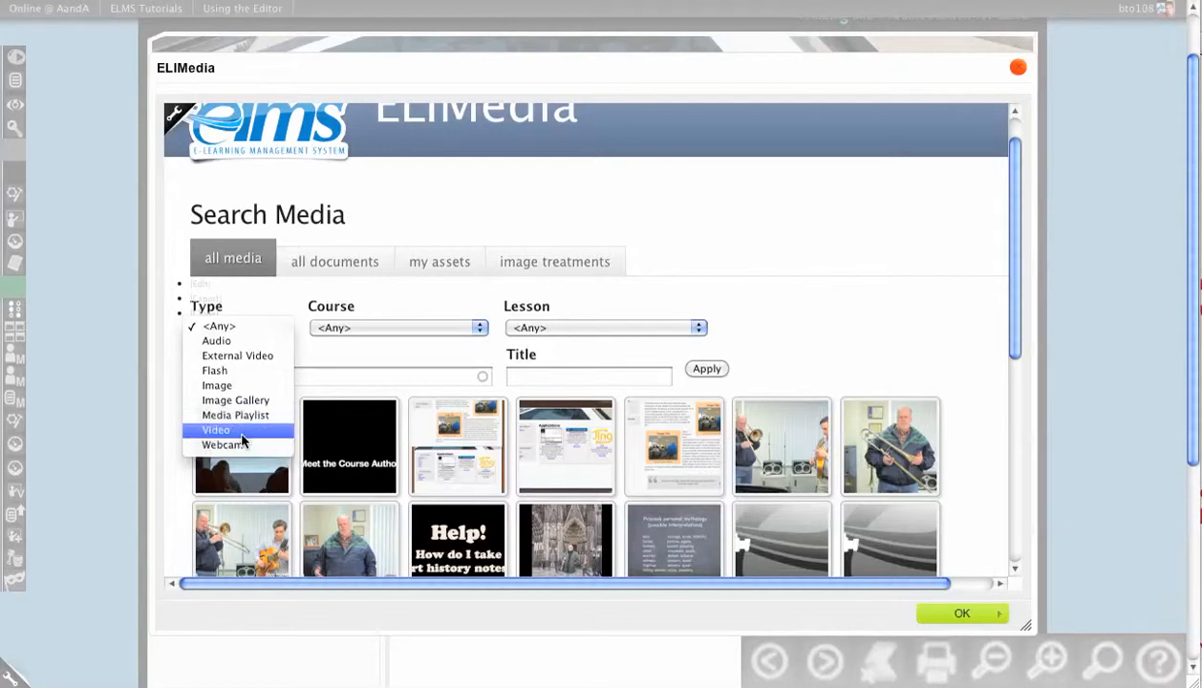
pyautogui.click(216, 429)
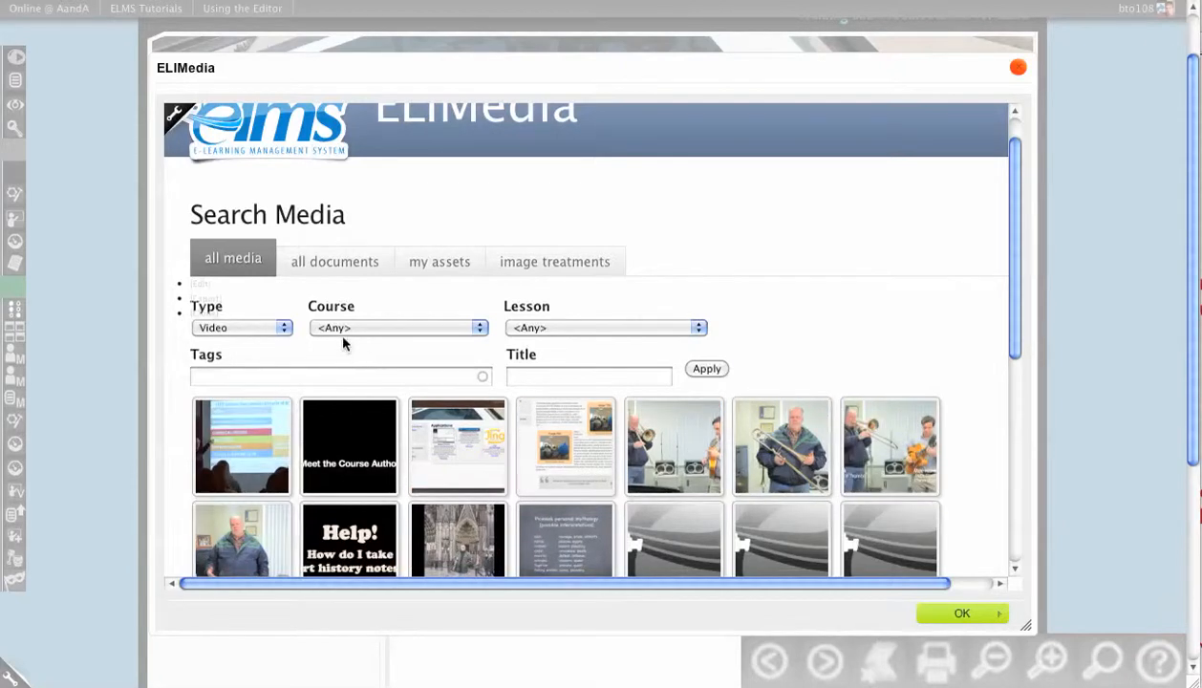
pyautogui.click(396, 327)
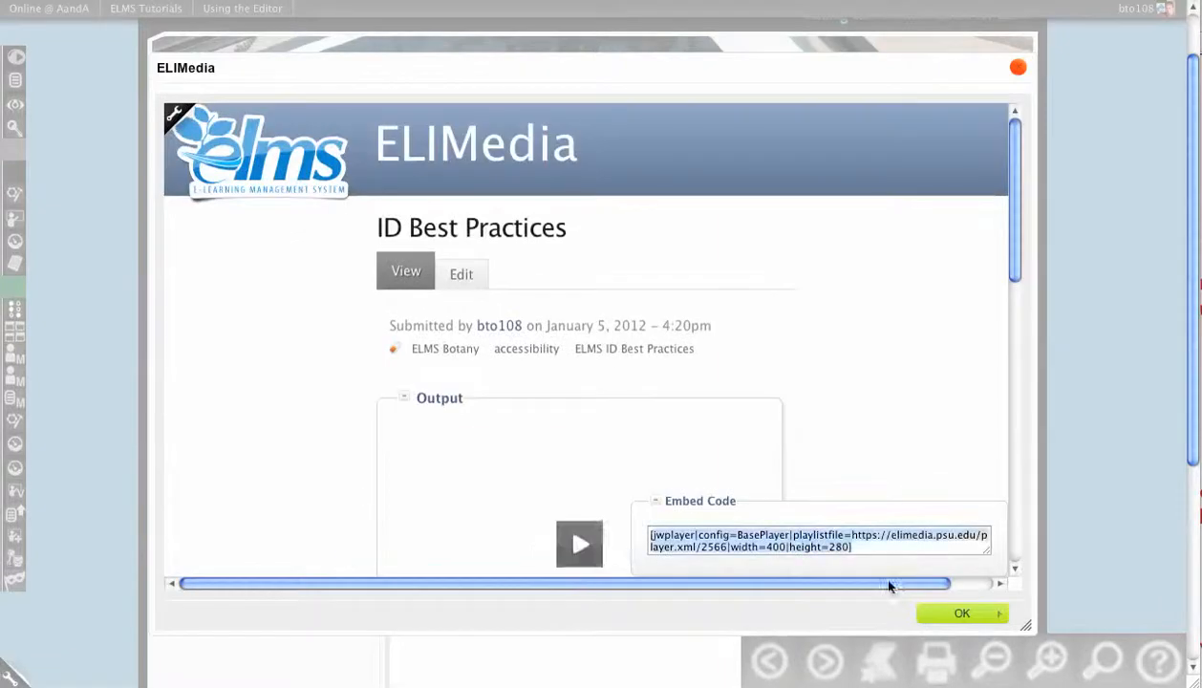
pyautogui.click(962, 613)
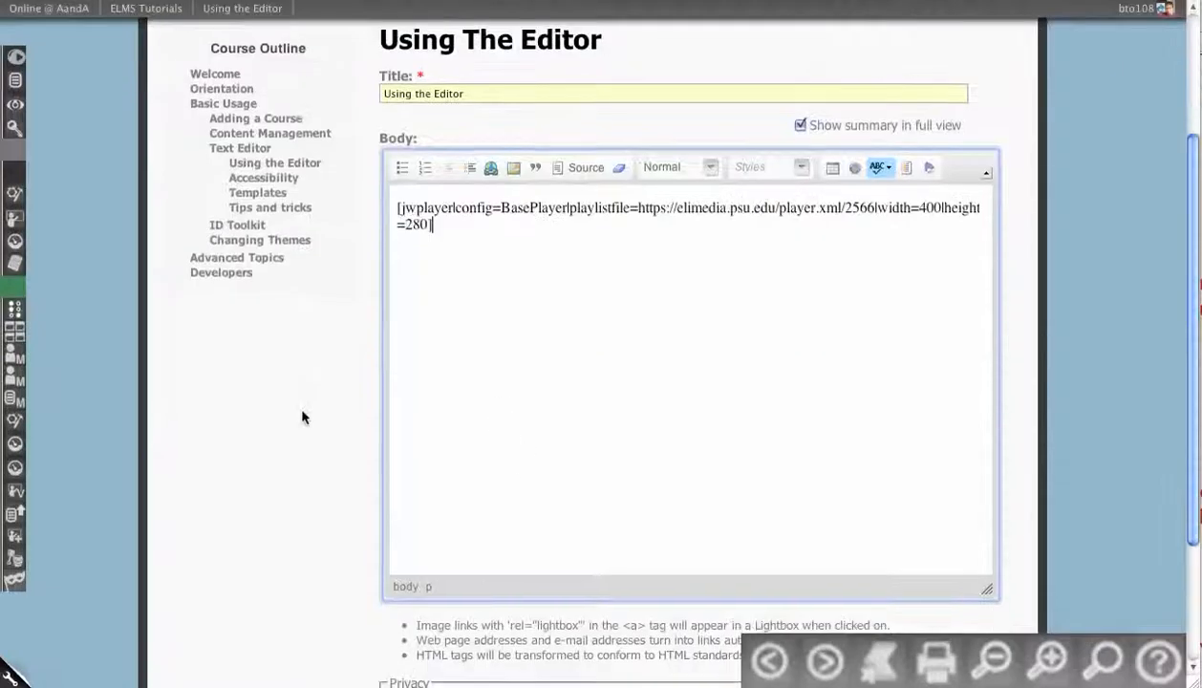
# - Switch the body to plain text, save the page with the video, and reopen it for editing
pyautogui.click(586, 167)
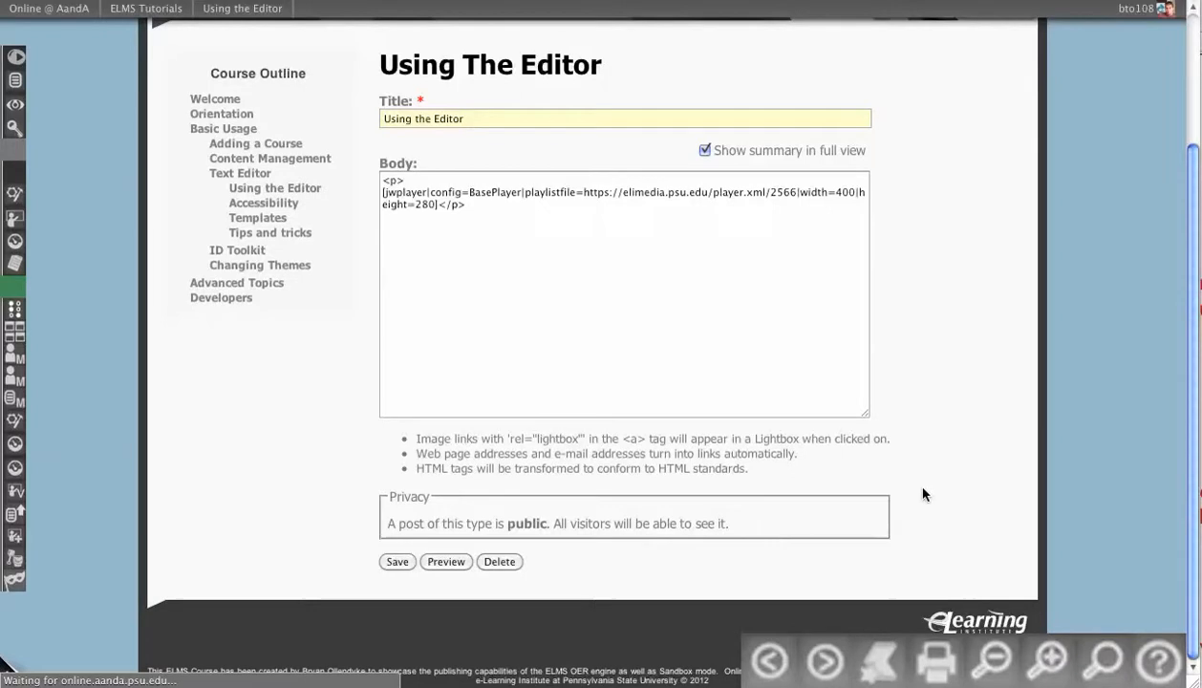
pyautogui.click(397, 561)
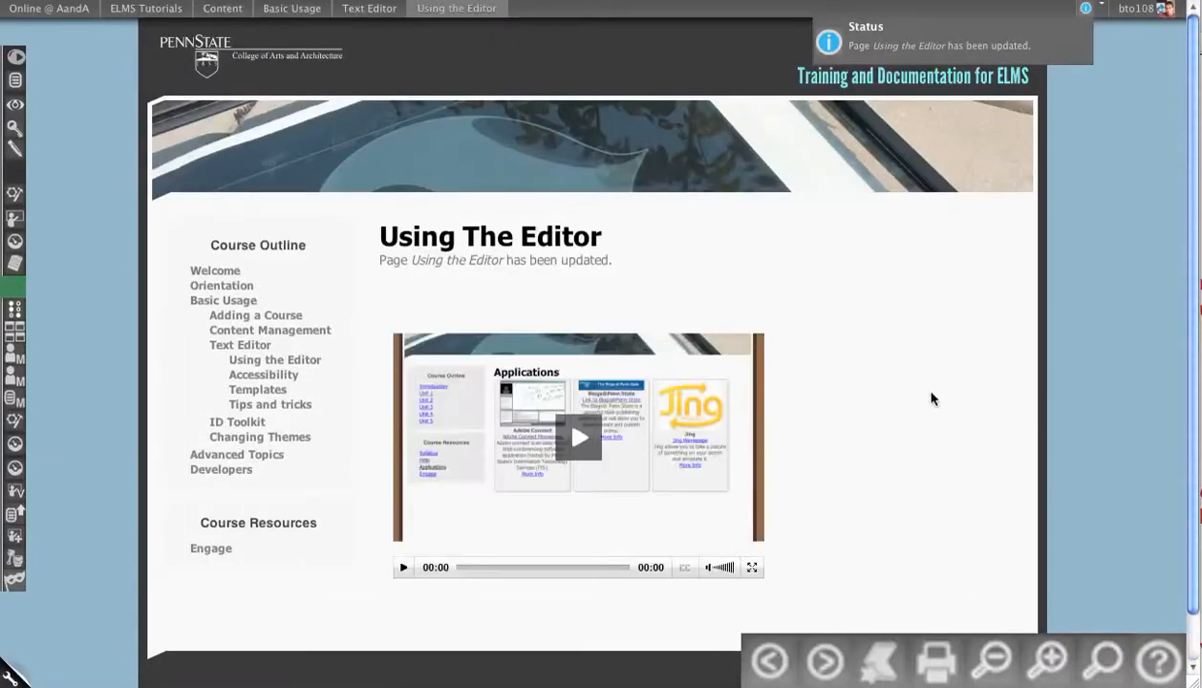
pyautogui.click(402, 567)
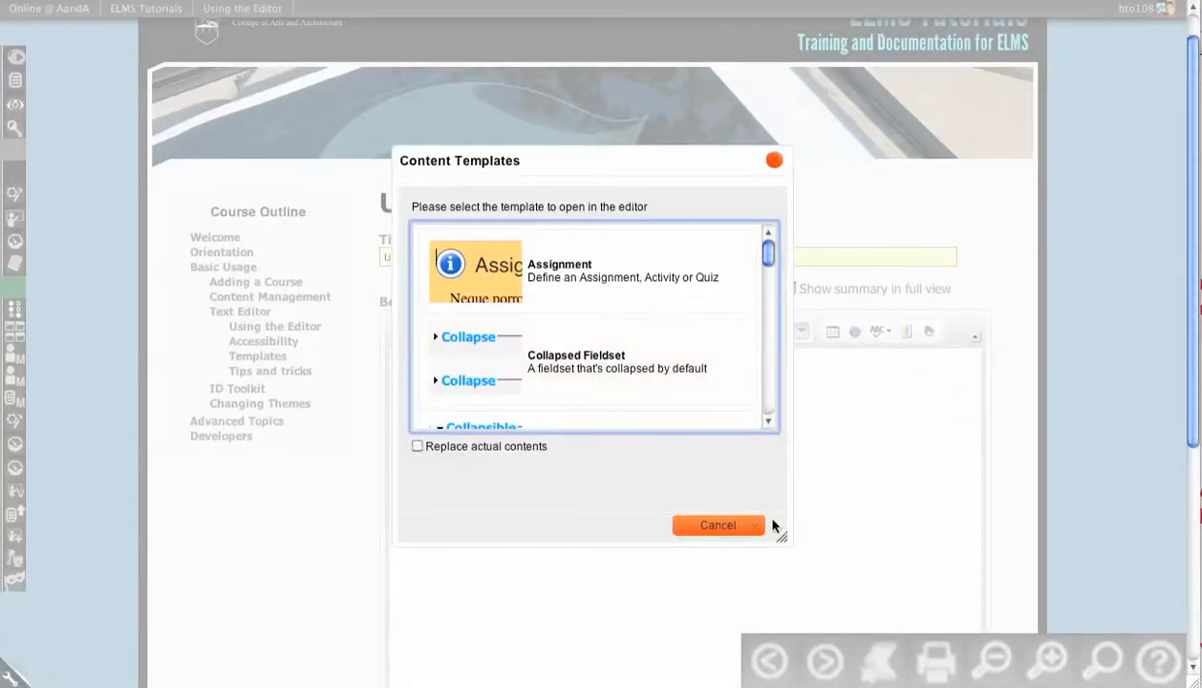
pyautogui.moveTo(711, 477)
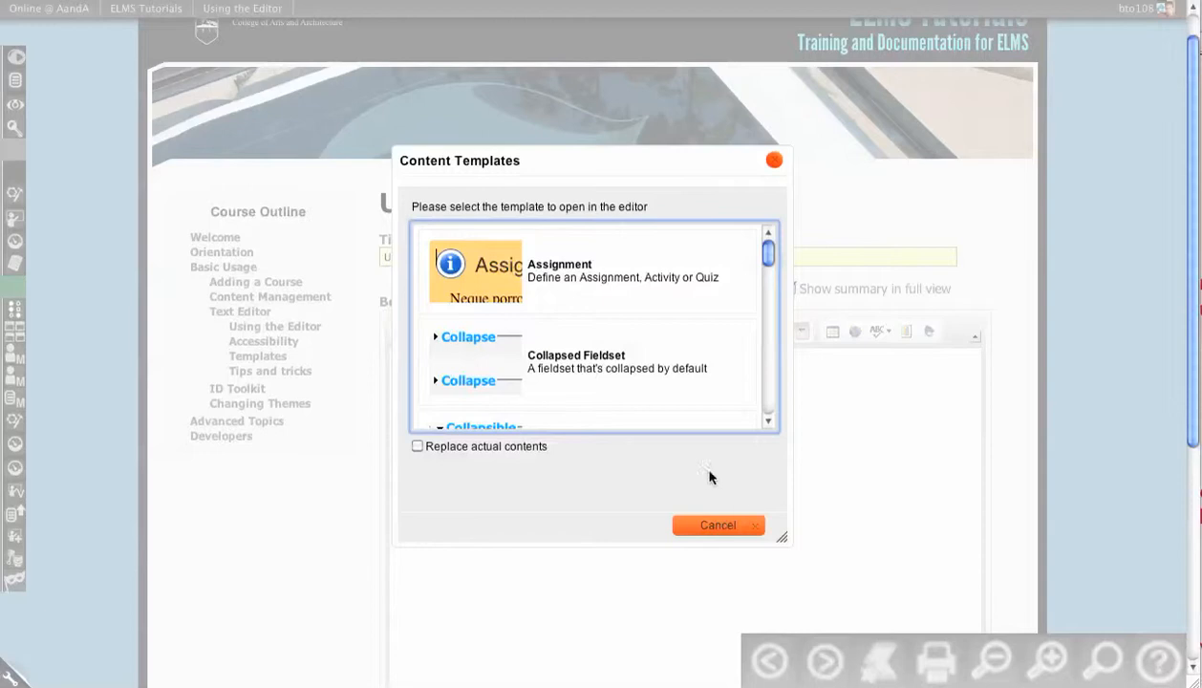
pyautogui.moveTo(249, 143)
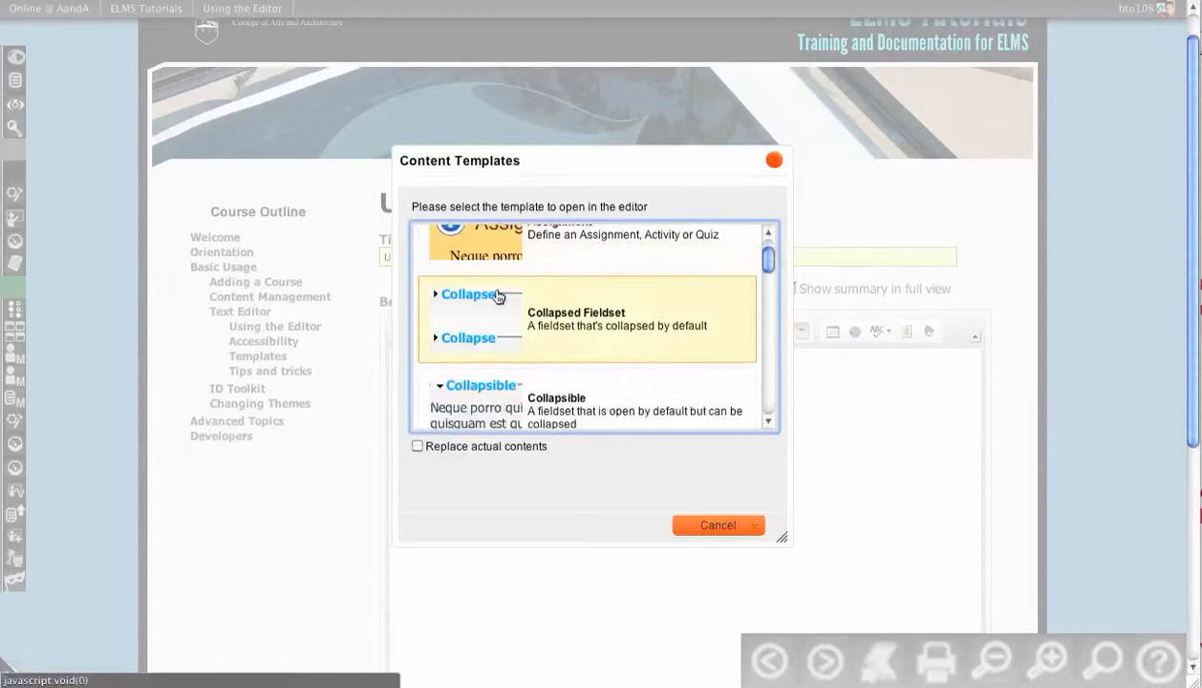
pyautogui.scroll(-3)
pyautogui.write('A')
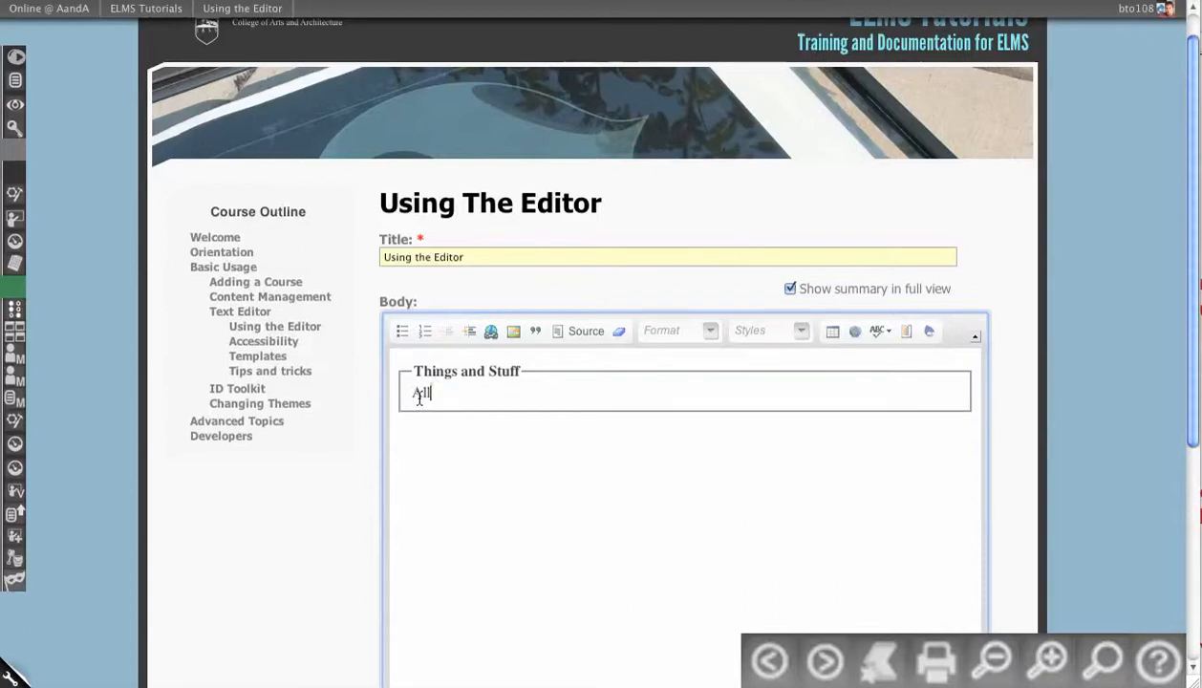
pyautogui.write("ll the content that's in there")
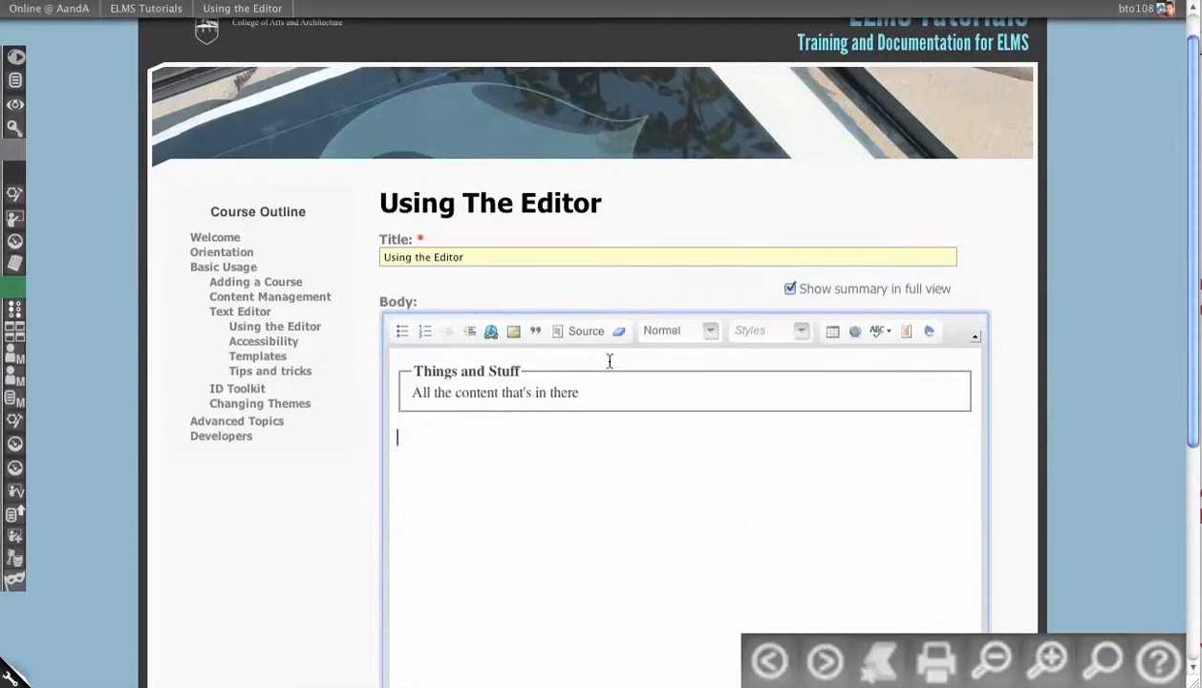
pyautogui.click(577, 331)
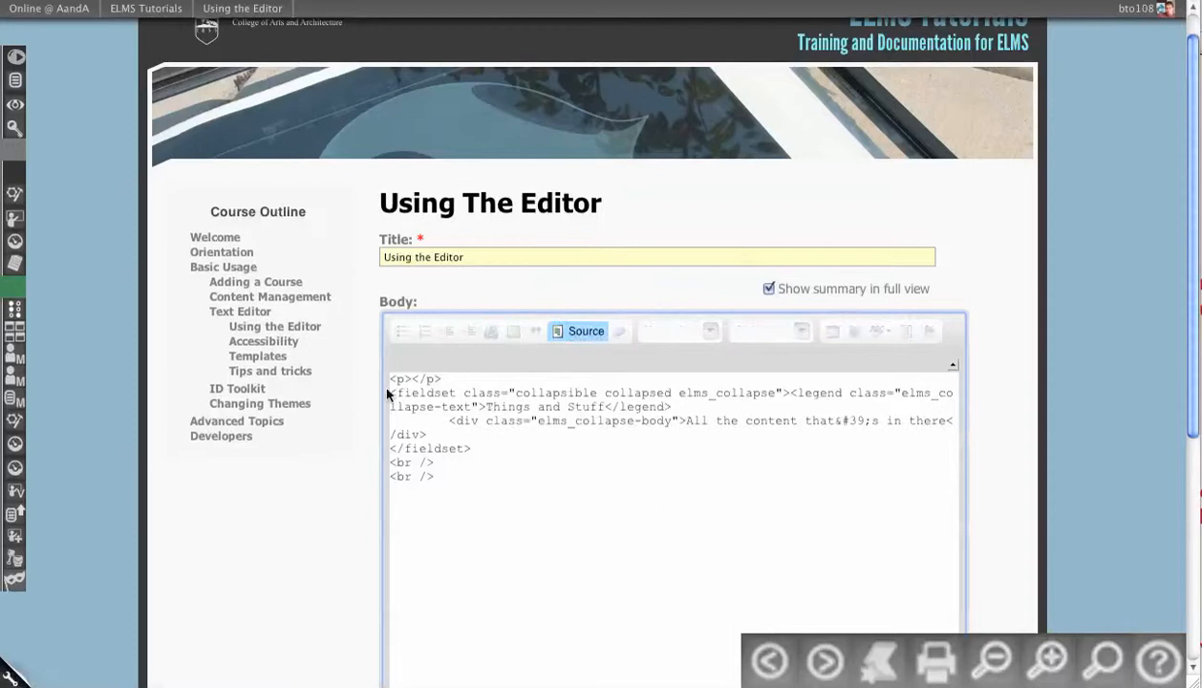
pyautogui.click(586, 331)
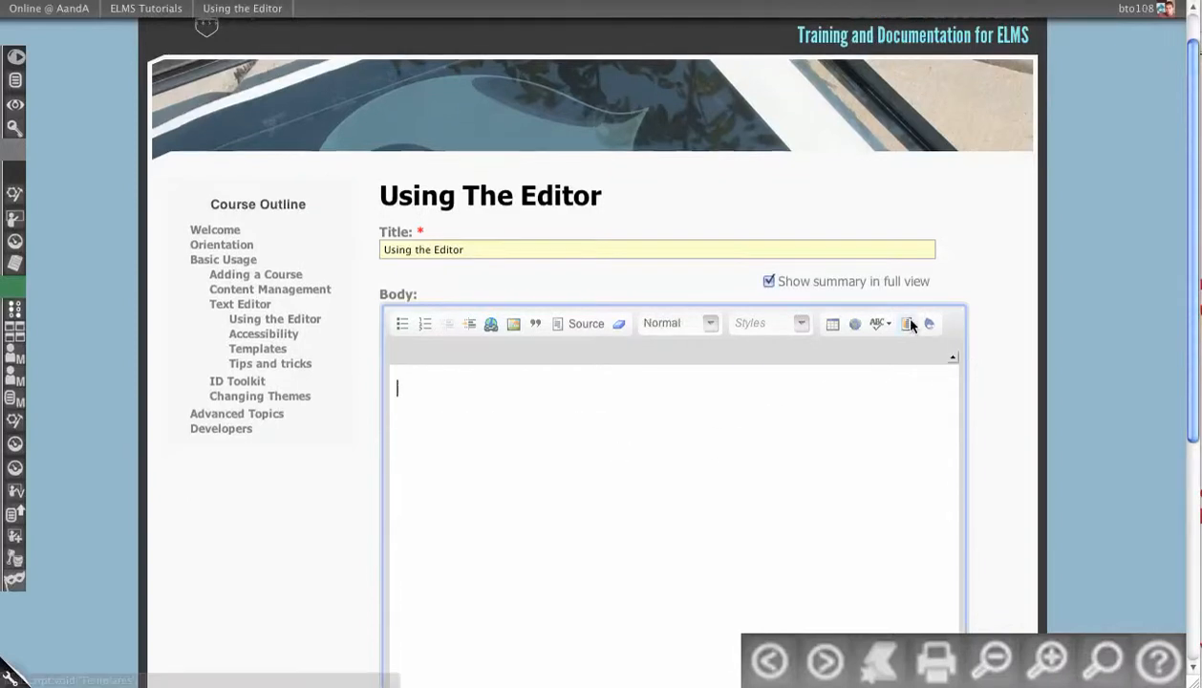
# - Insert the sample template with lorem text, a Readings box and a steps table
pyautogui.click(906, 323)
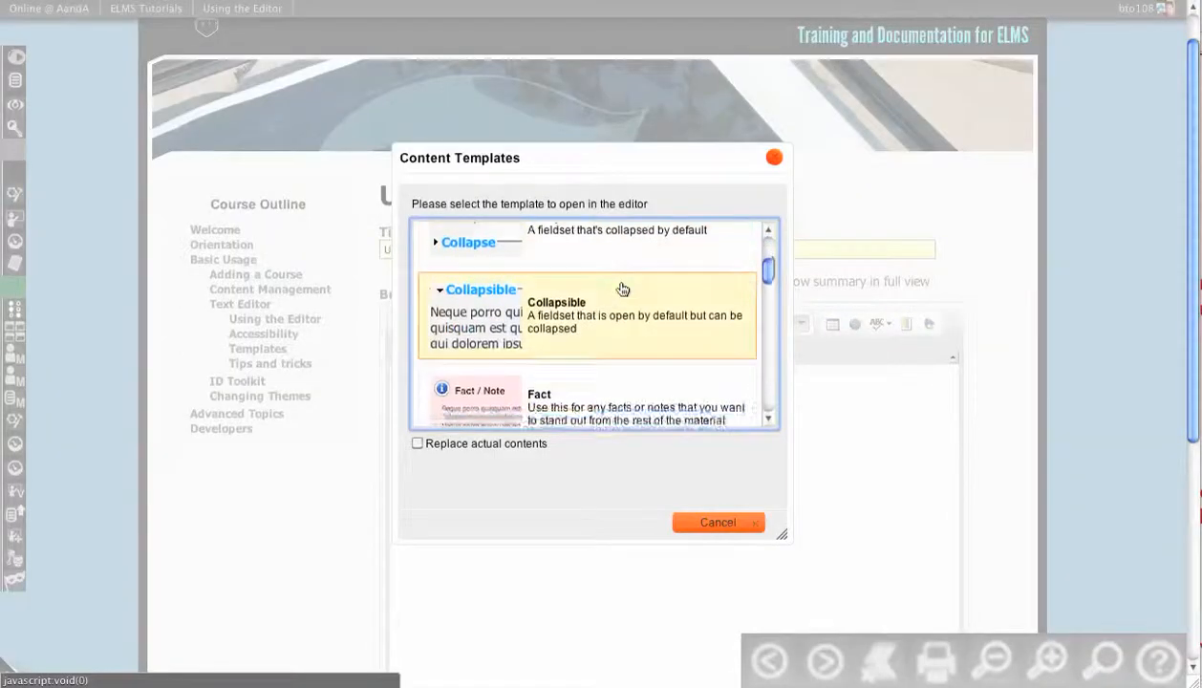
pyautogui.scroll(-3)
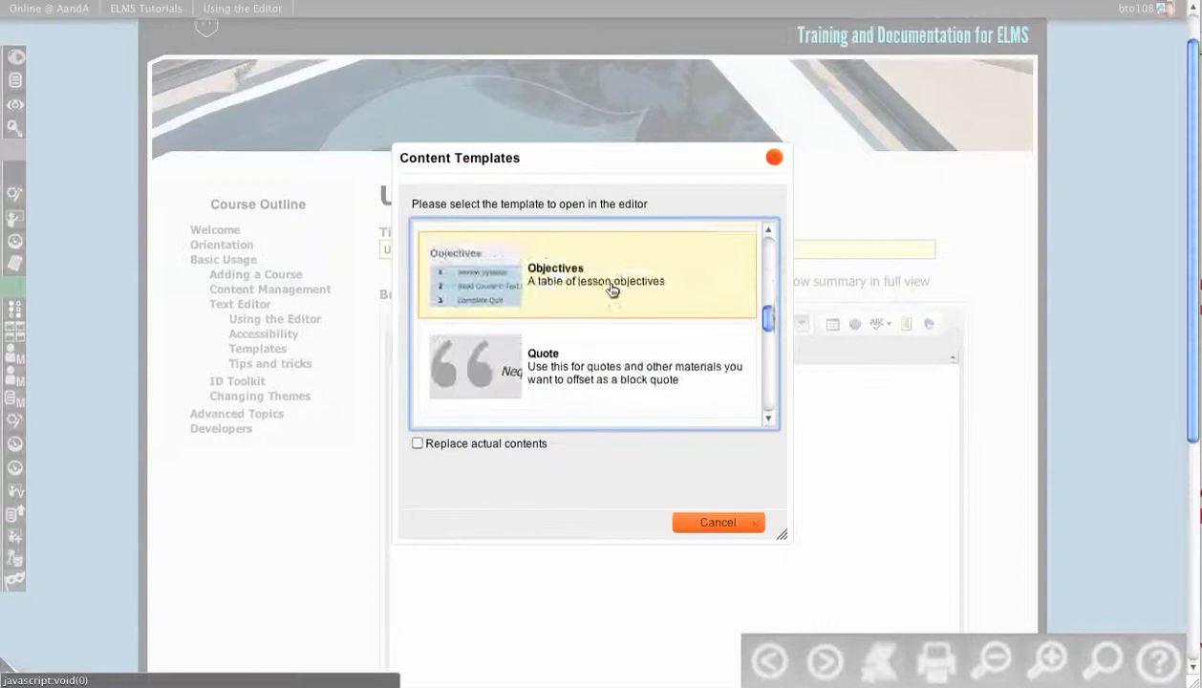
pyautogui.scroll(-3)
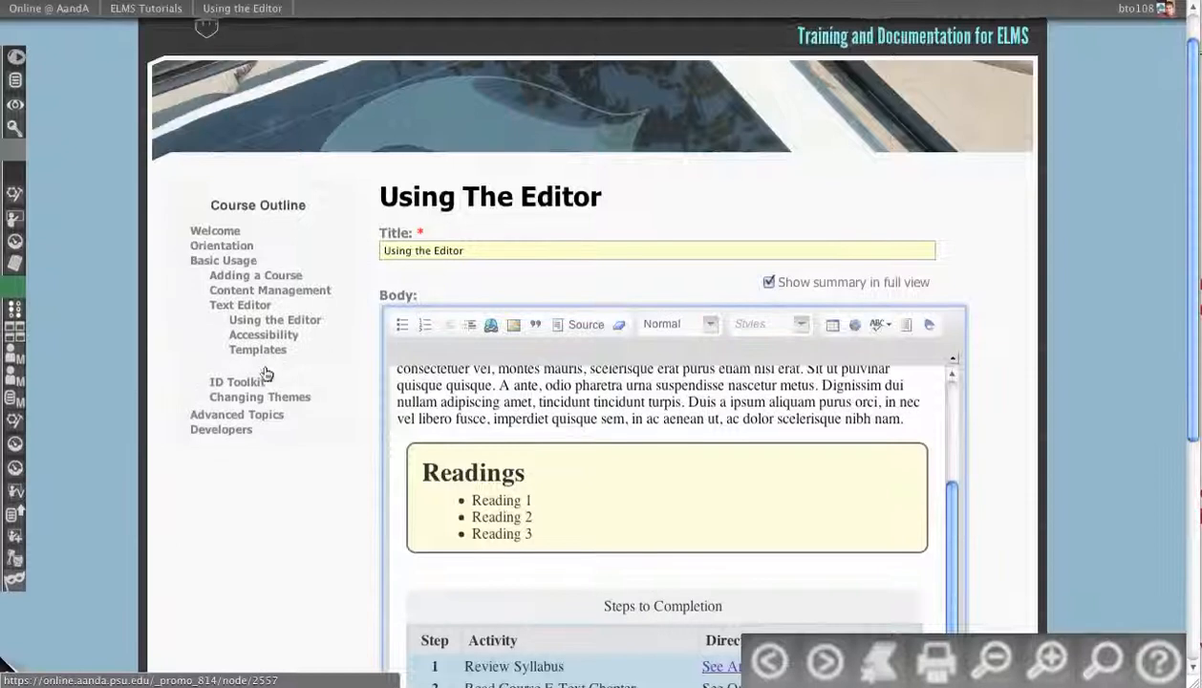
pyautogui.scroll(-3)
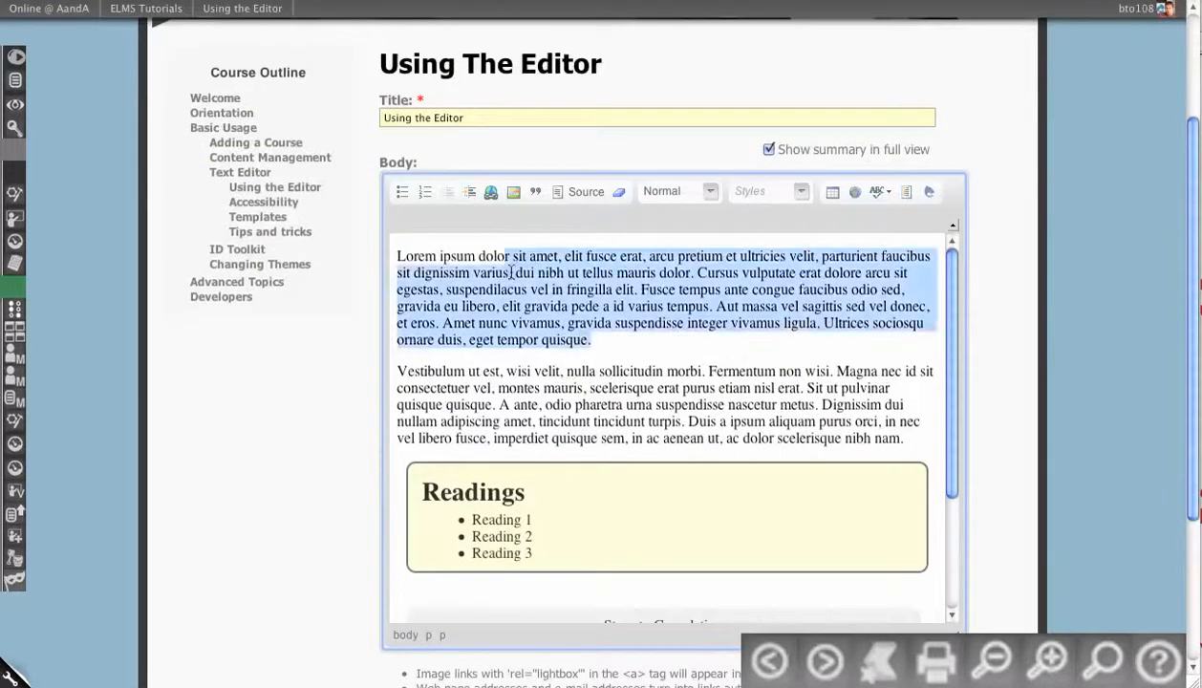
pyautogui.scroll(-3)
pyautogui.write('Chapter 2')
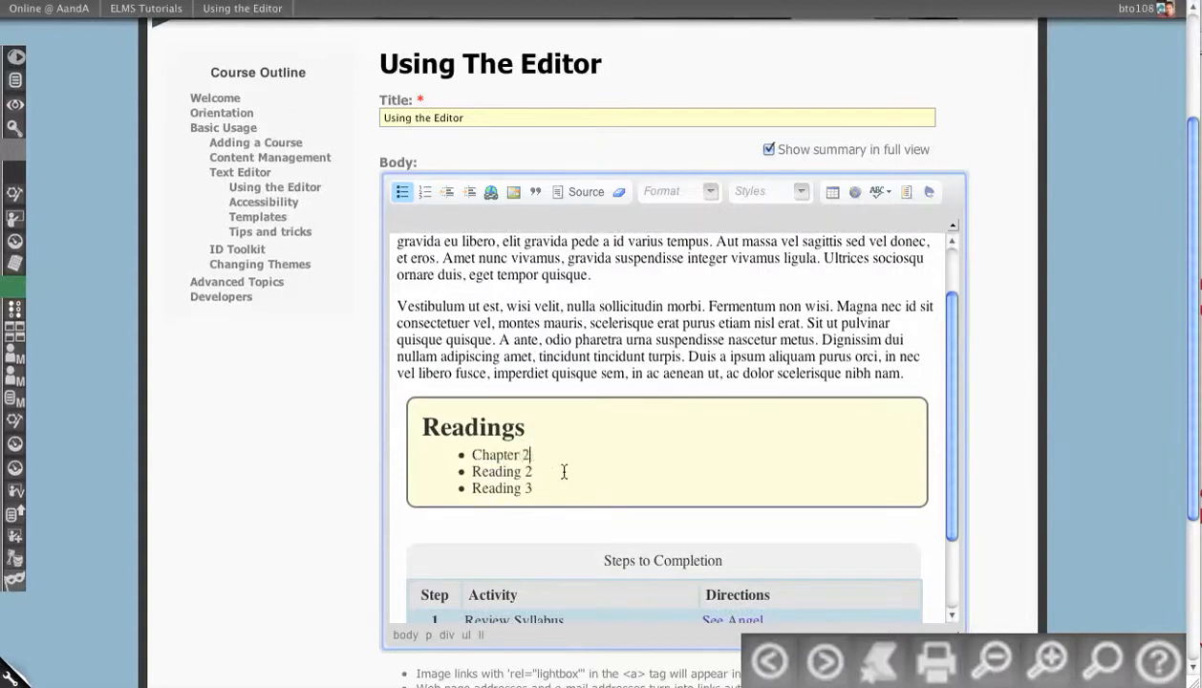
pyautogui.scroll(-3)
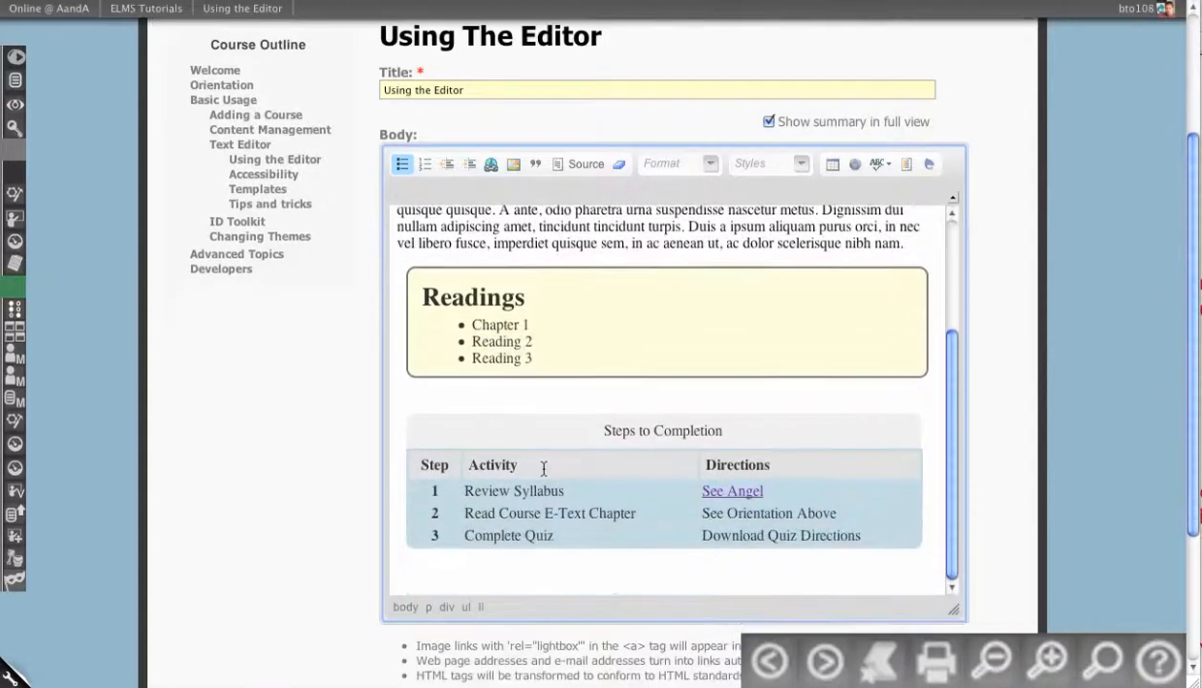
# - Delete the Steps to Completion table from its right-click menu
pyautogui.rightClick(543, 469)
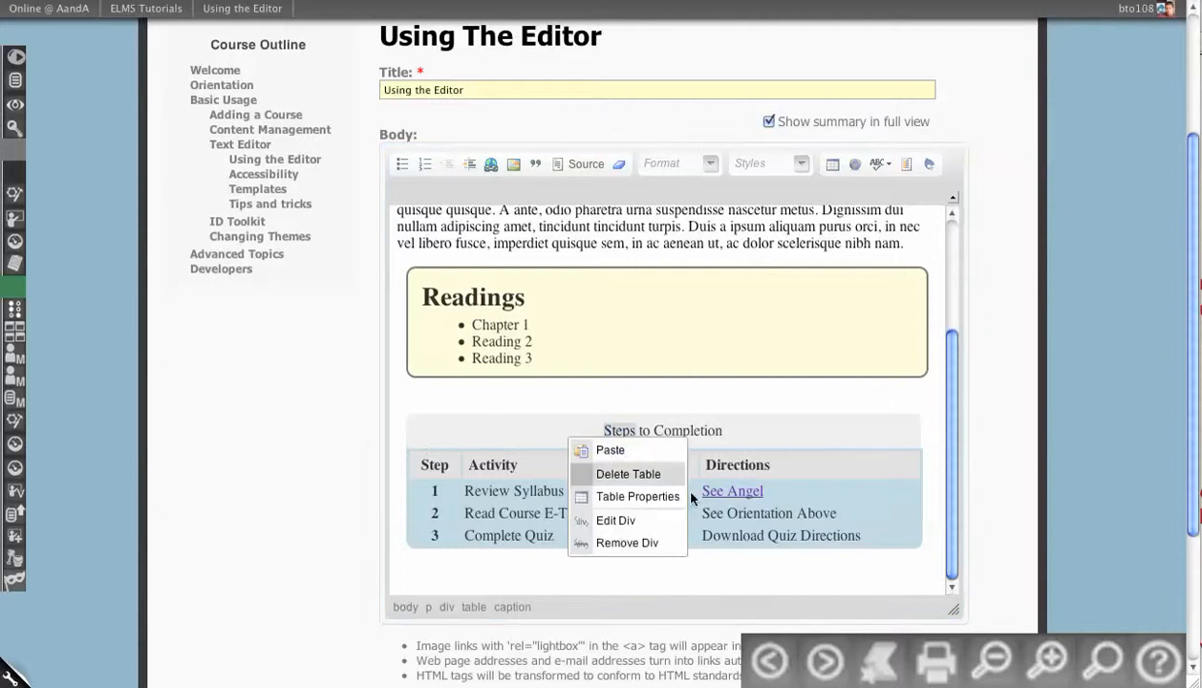
pyautogui.click(628, 474)
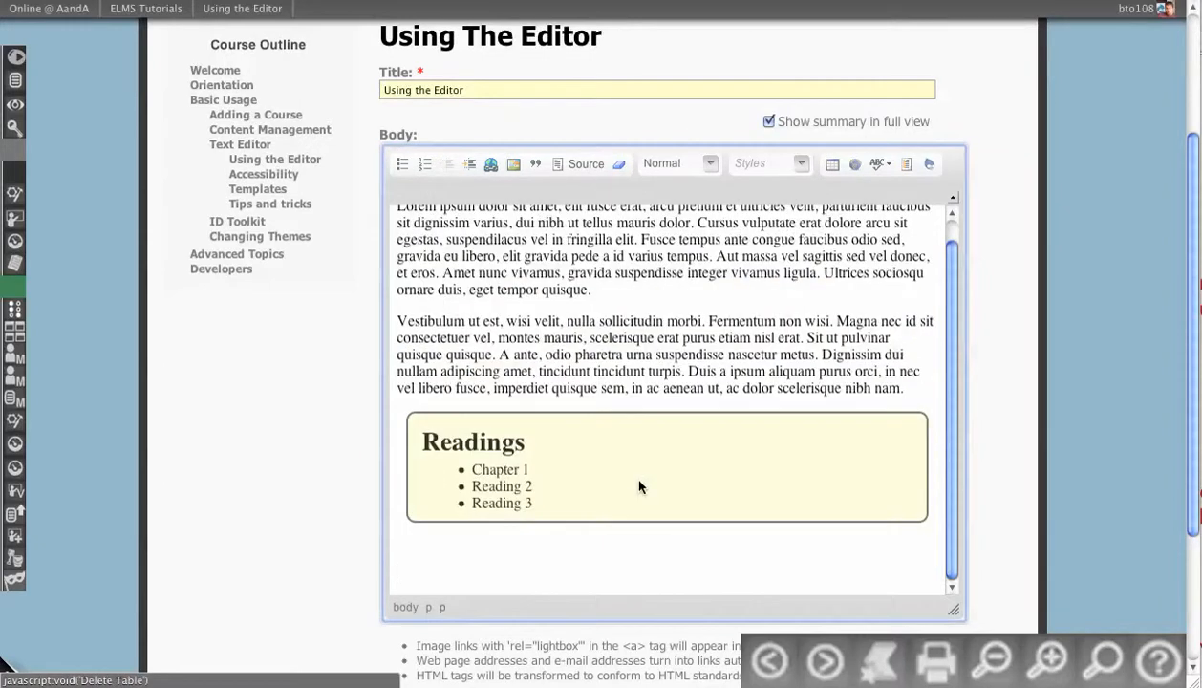
pyautogui.scroll(-3)
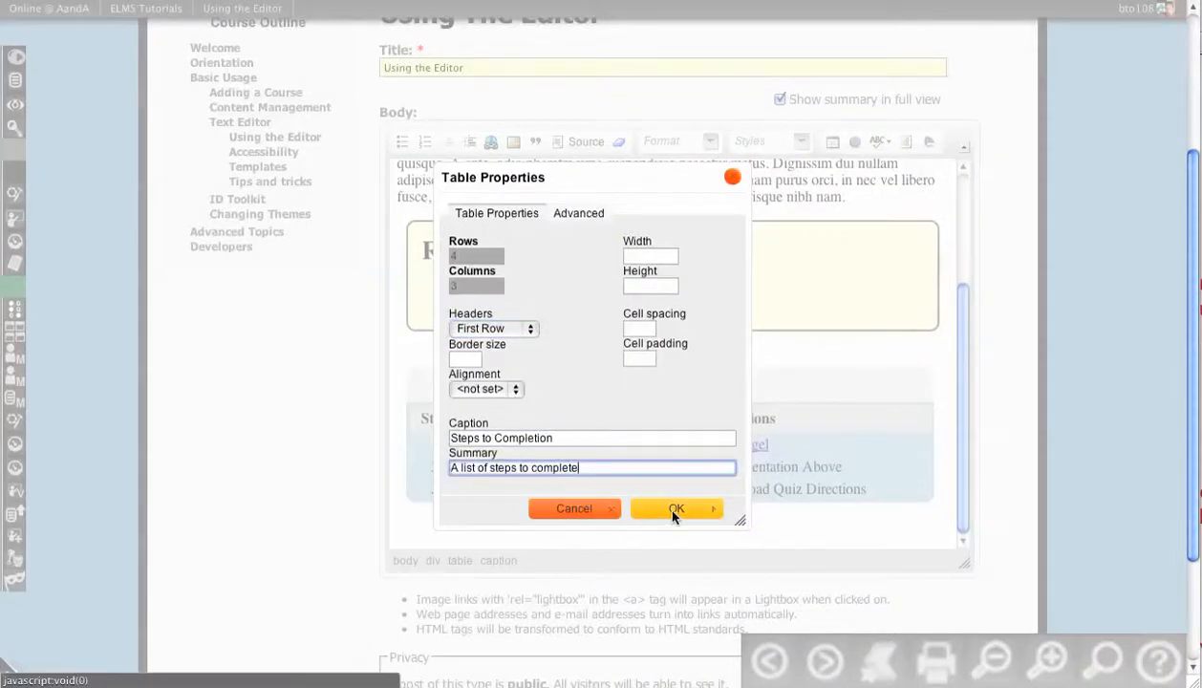
# - Confirm the table summary, save the page, and review the Readings box and steps table
pyautogui.click(676, 509)
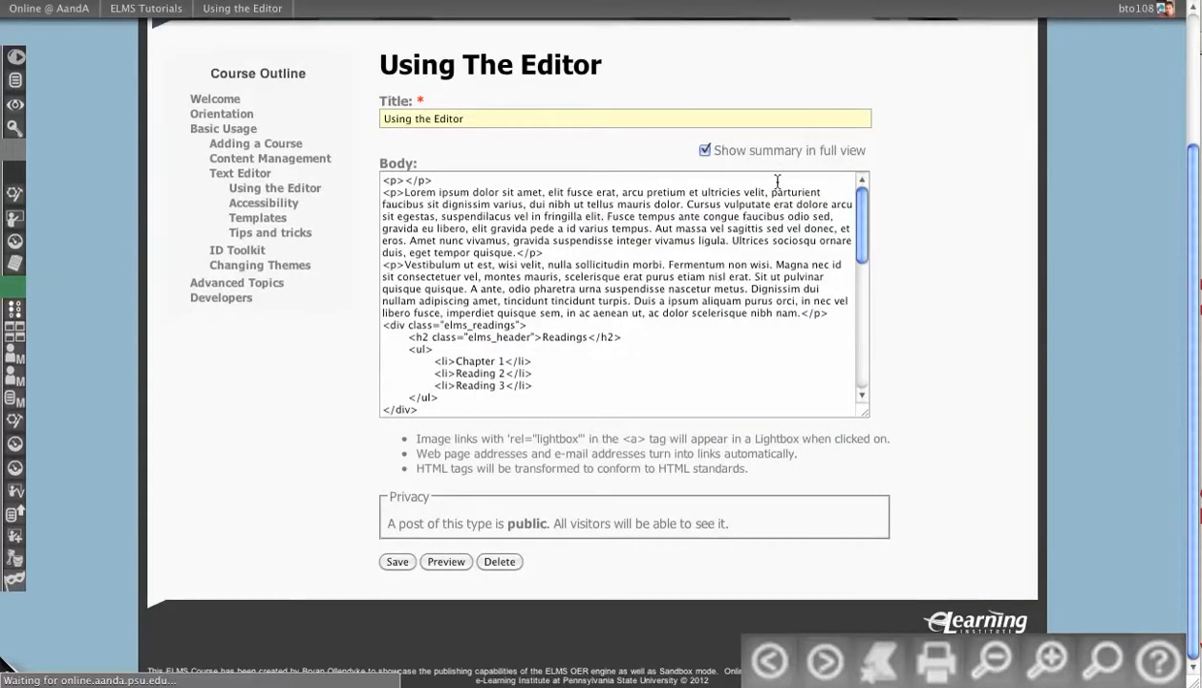
pyautogui.click(397, 561)
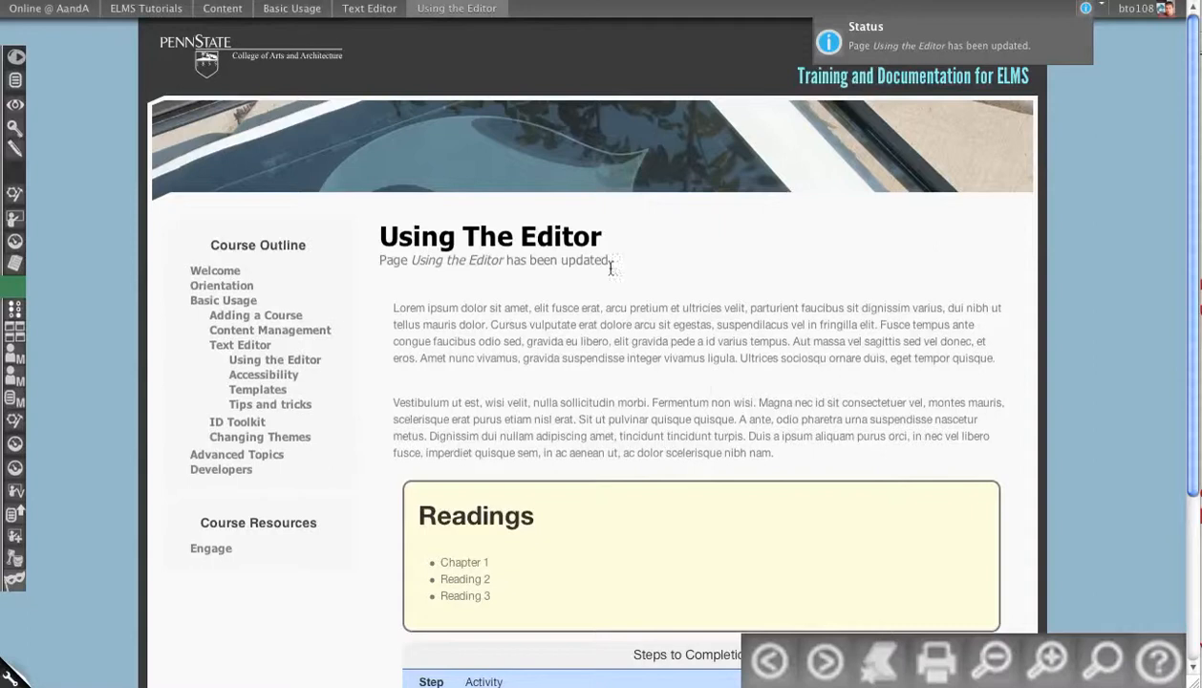
pyautogui.scroll(-3)
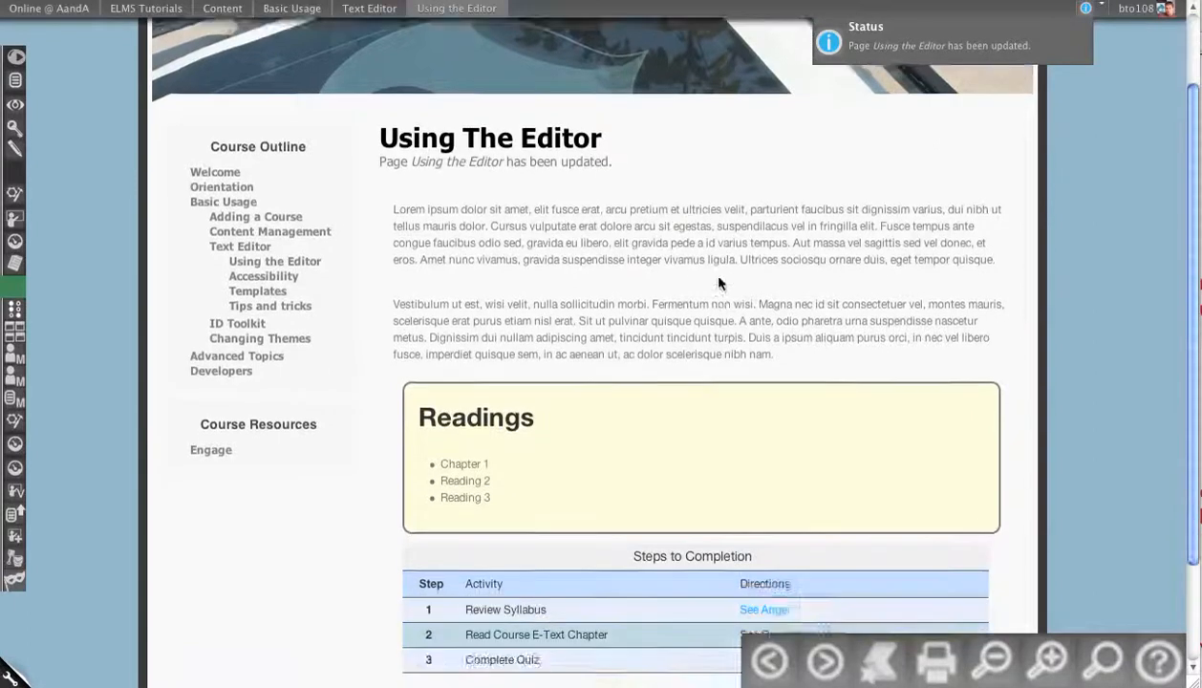
pyautogui.scroll(-3)
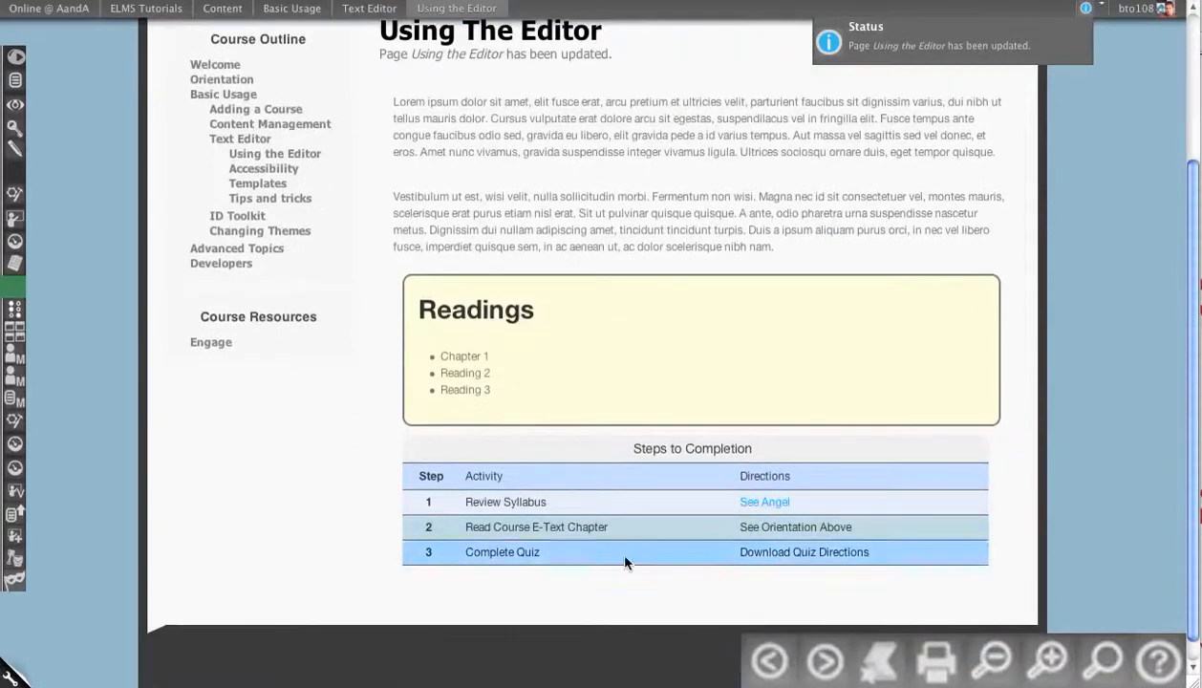
pyautogui.scroll(3)
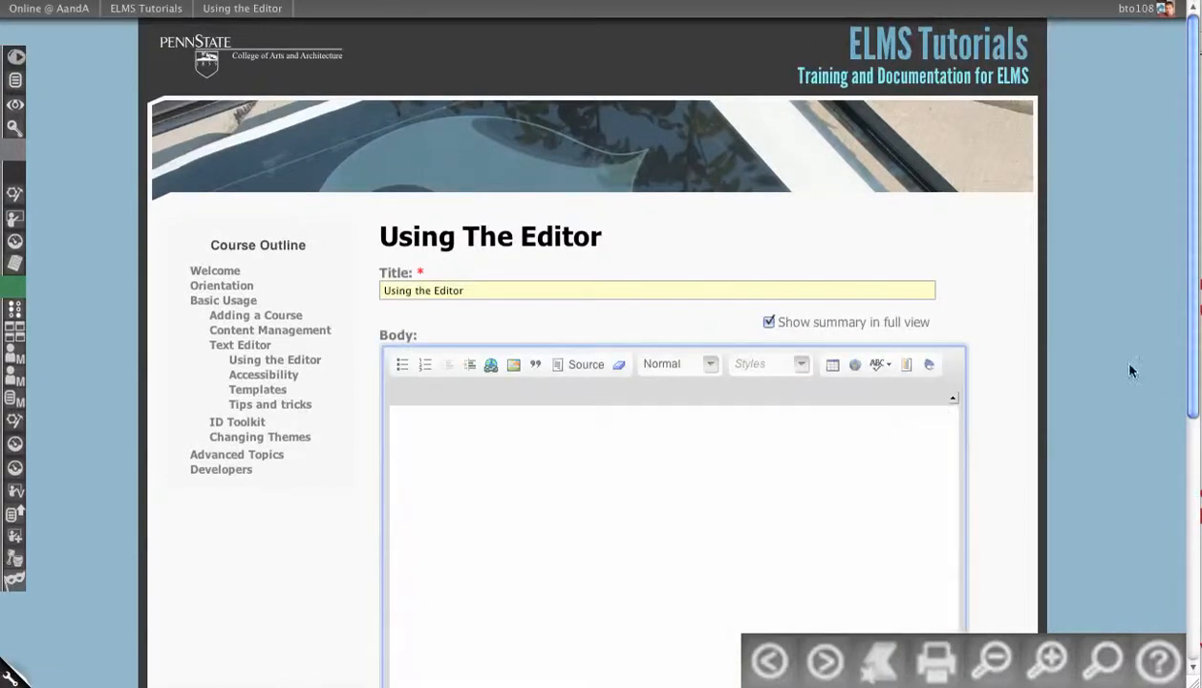
# - Add three Collapse fieldsets after the Assignment box and view the body as HTML source
pyautogui.click(929, 364)
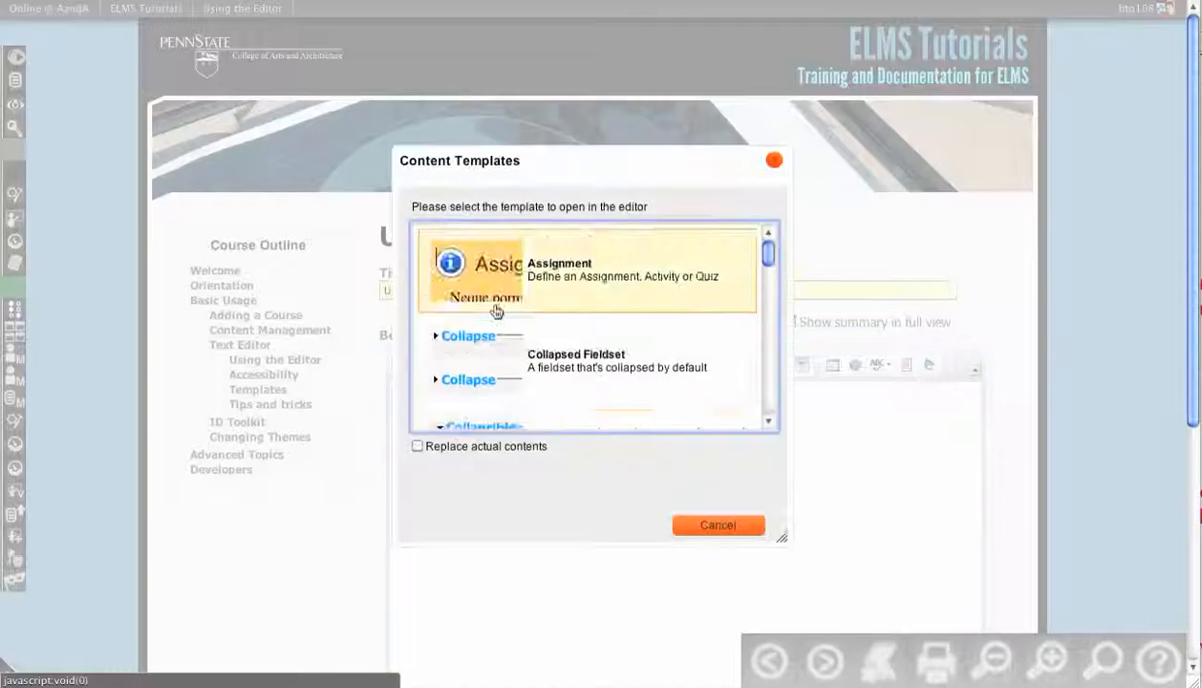
pyautogui.scroll(-3)
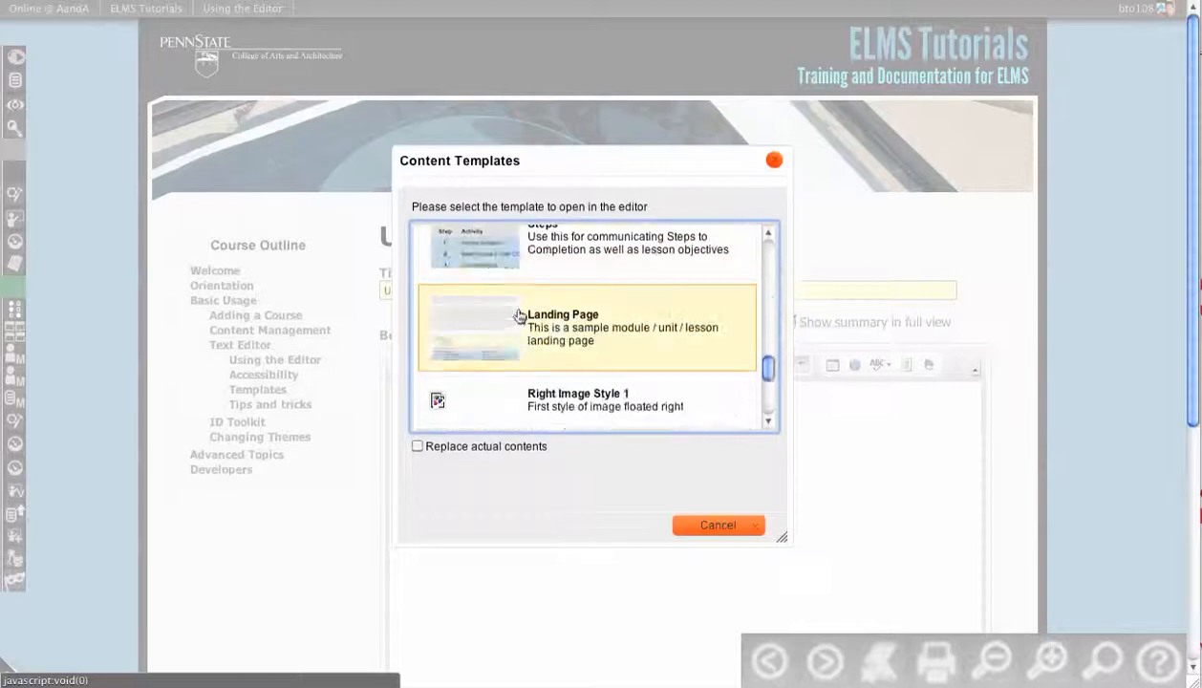
pyautogui.scroll(-3)
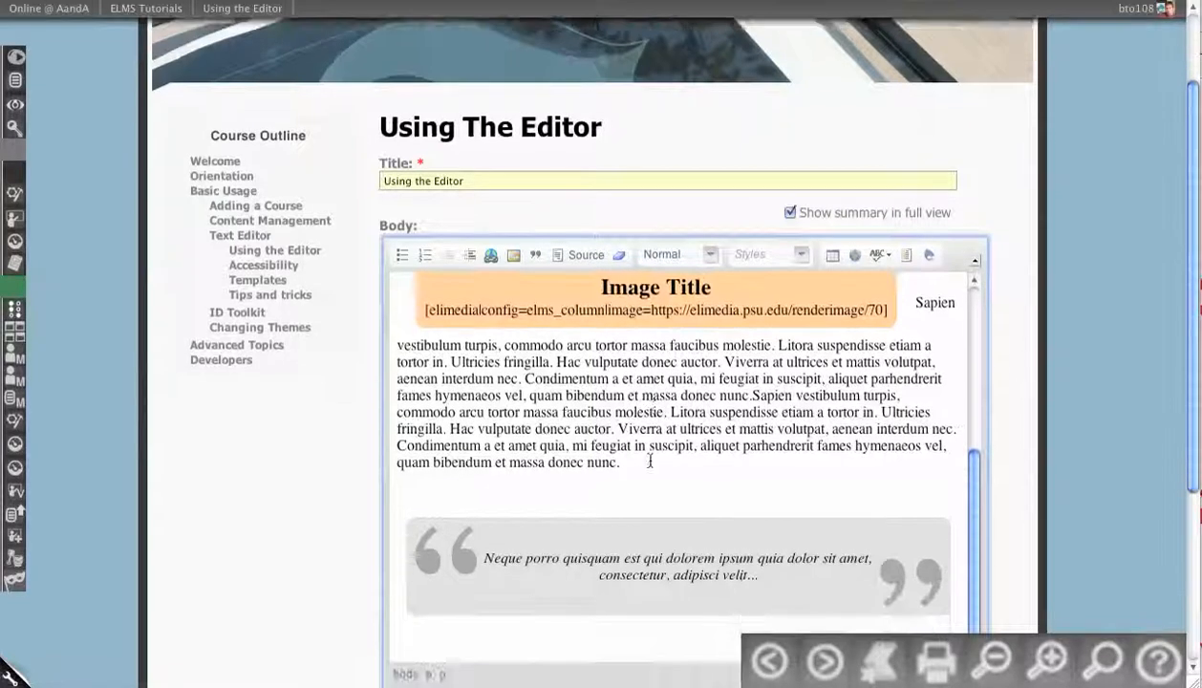
pyautogui.scroll(-3)
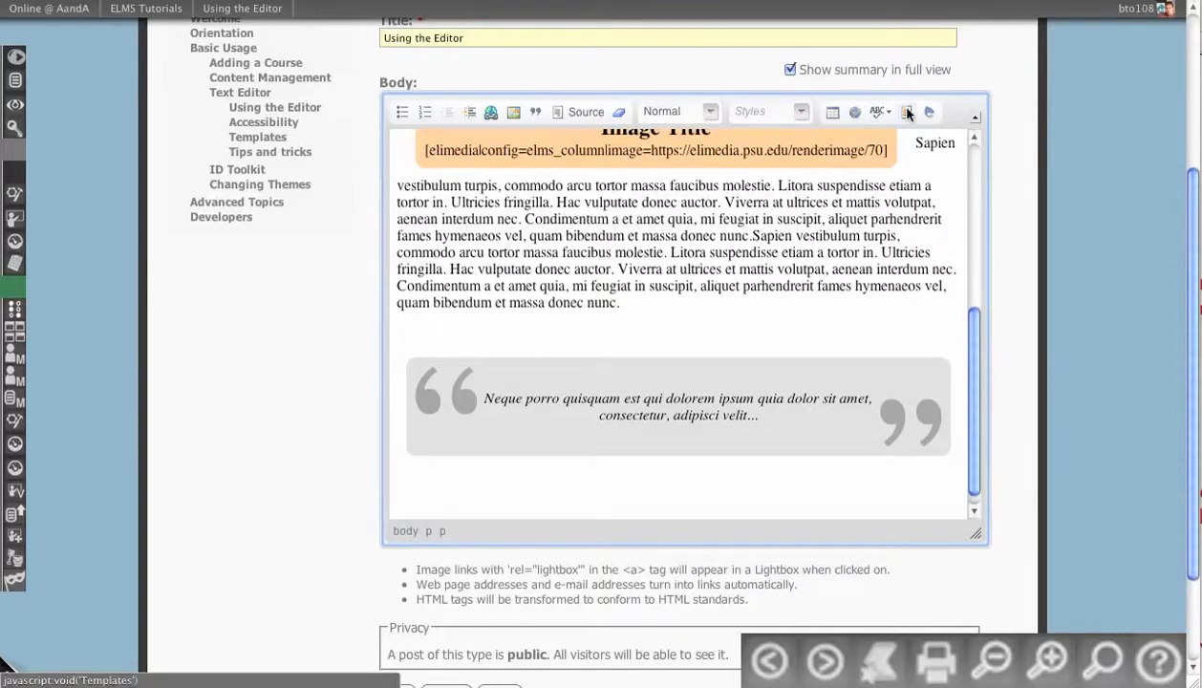
pyautogui.click(909, 112)
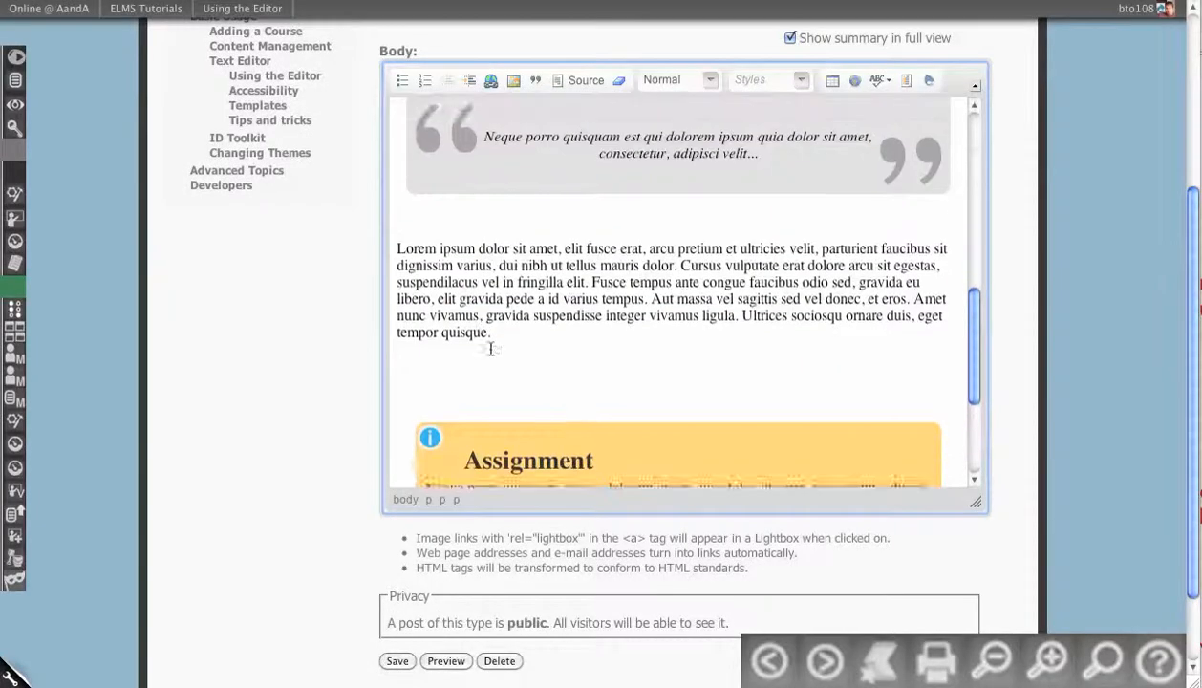
pyautogui.scroll(-3)
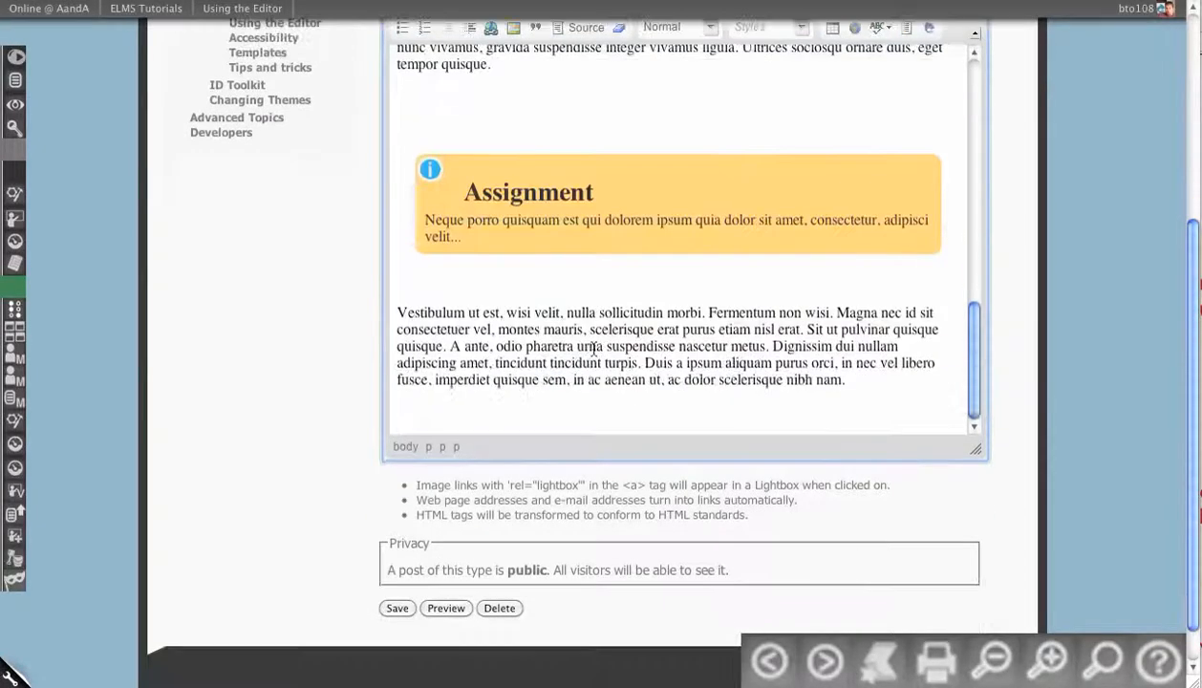
pyautogui.click(492, 26)
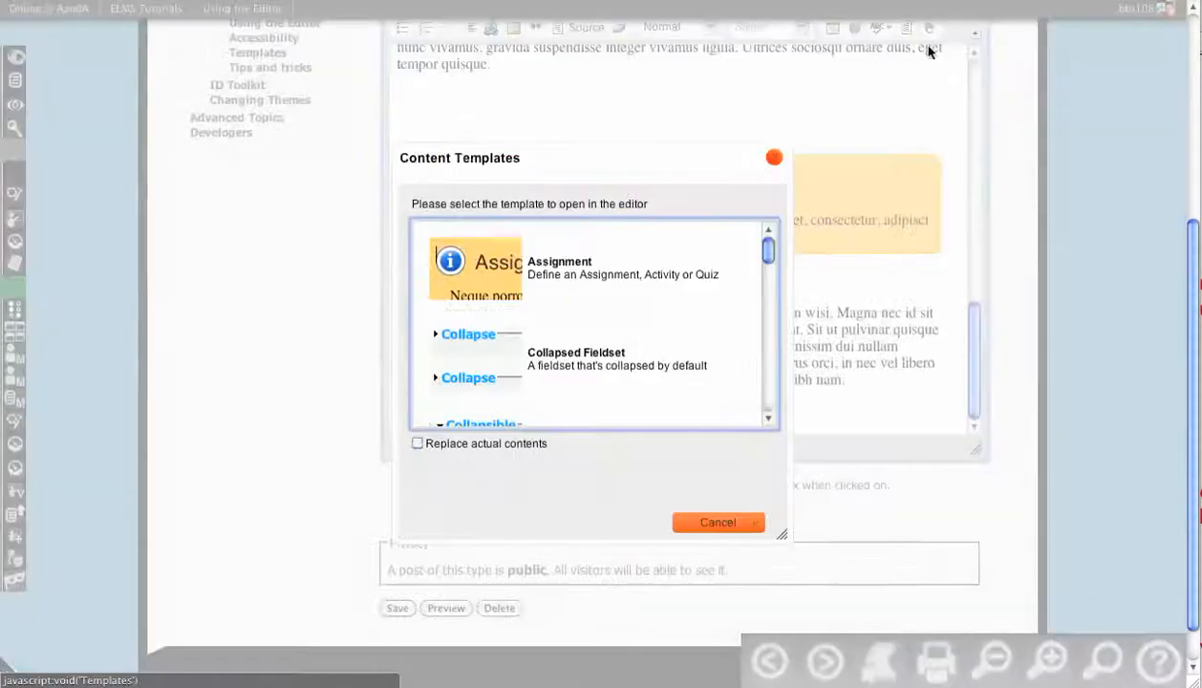
pyautogui.scroll(-3)
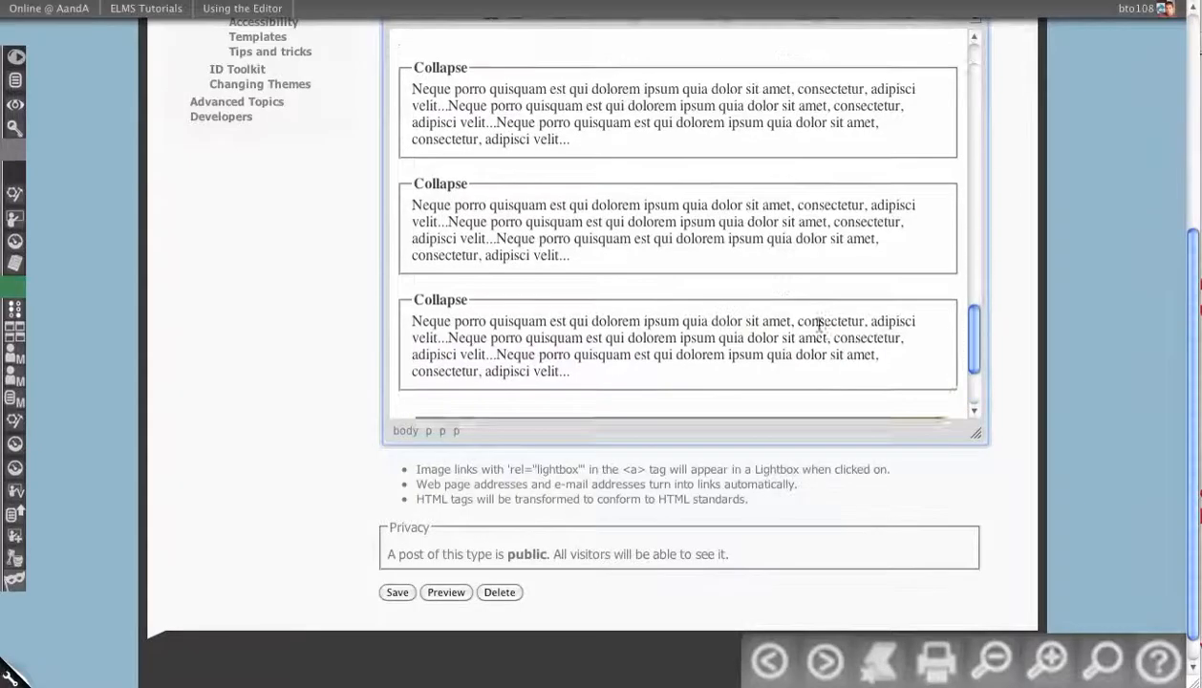
pyautogui.scroll(3)
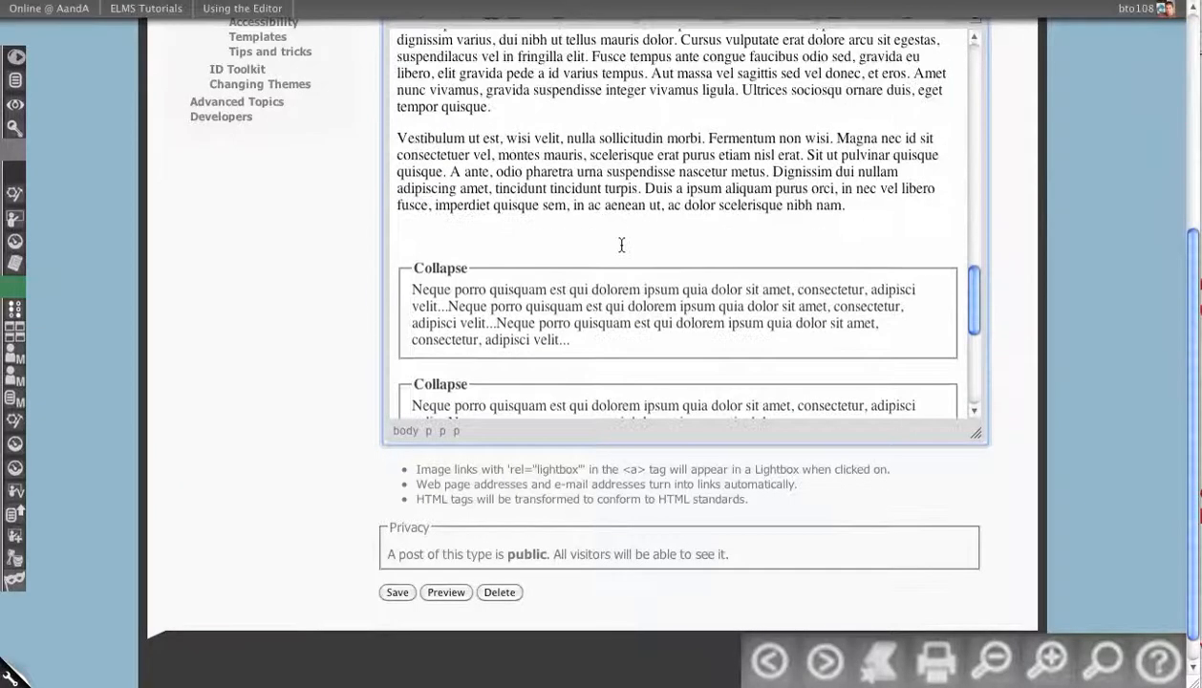
pyautogui.scroll(-3)
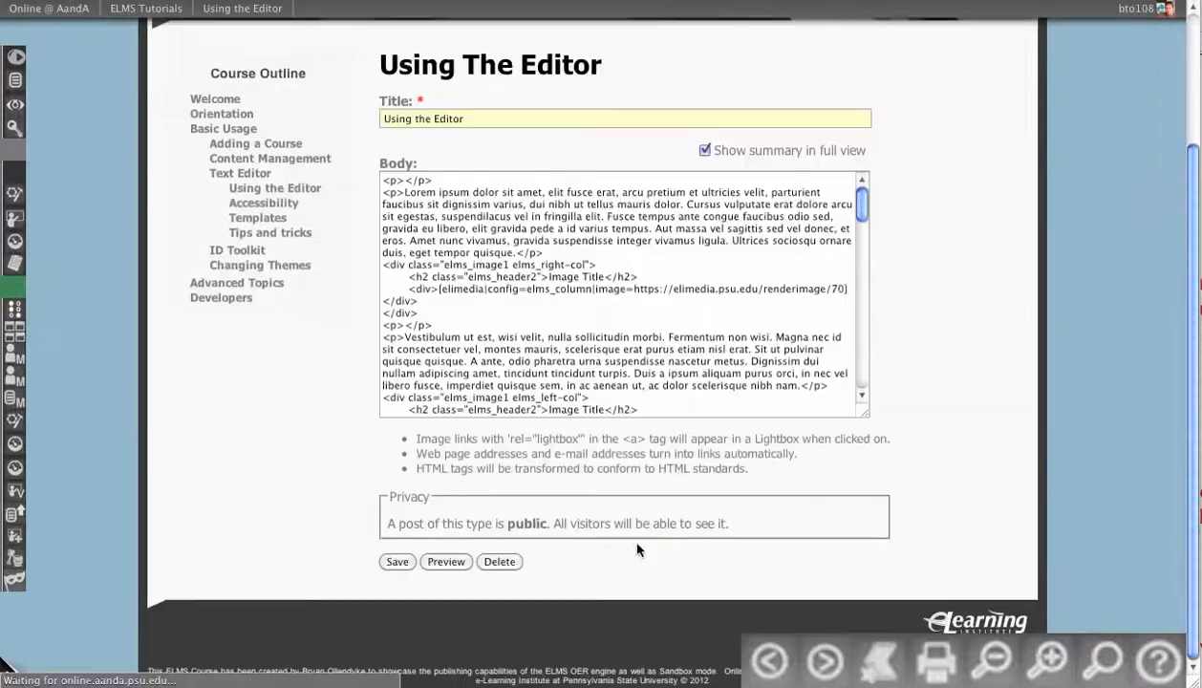
pyautogui.moveTo(1016, 204)
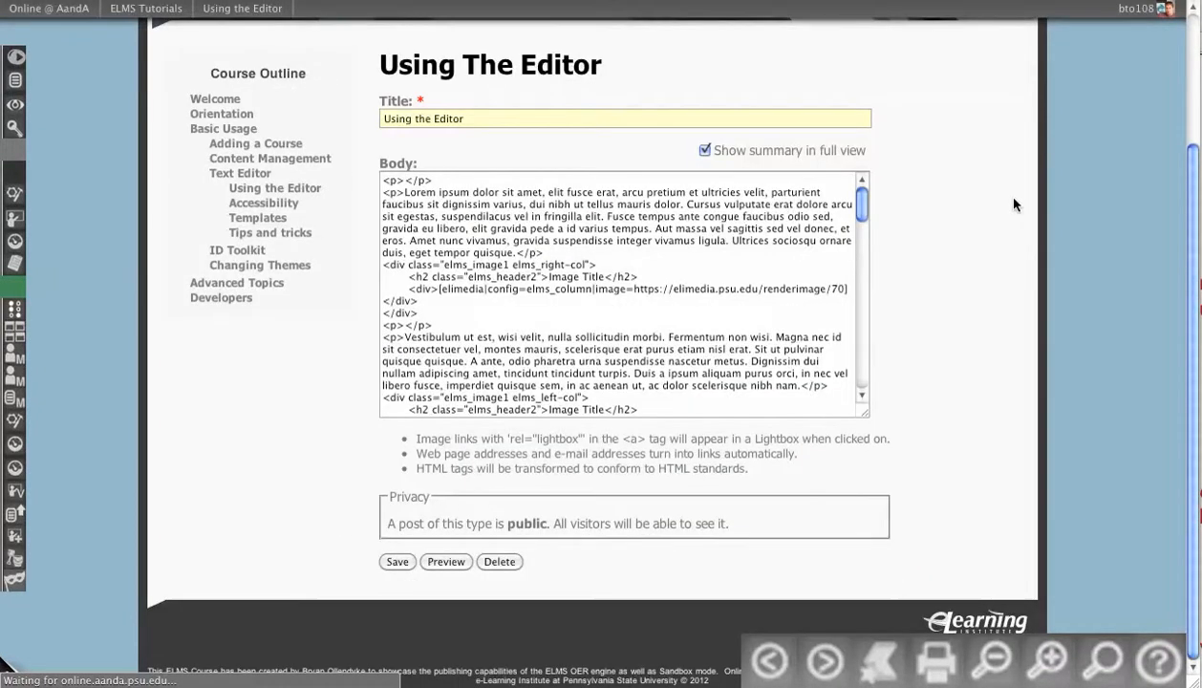
pyautogui.moveTo(1029, 221)
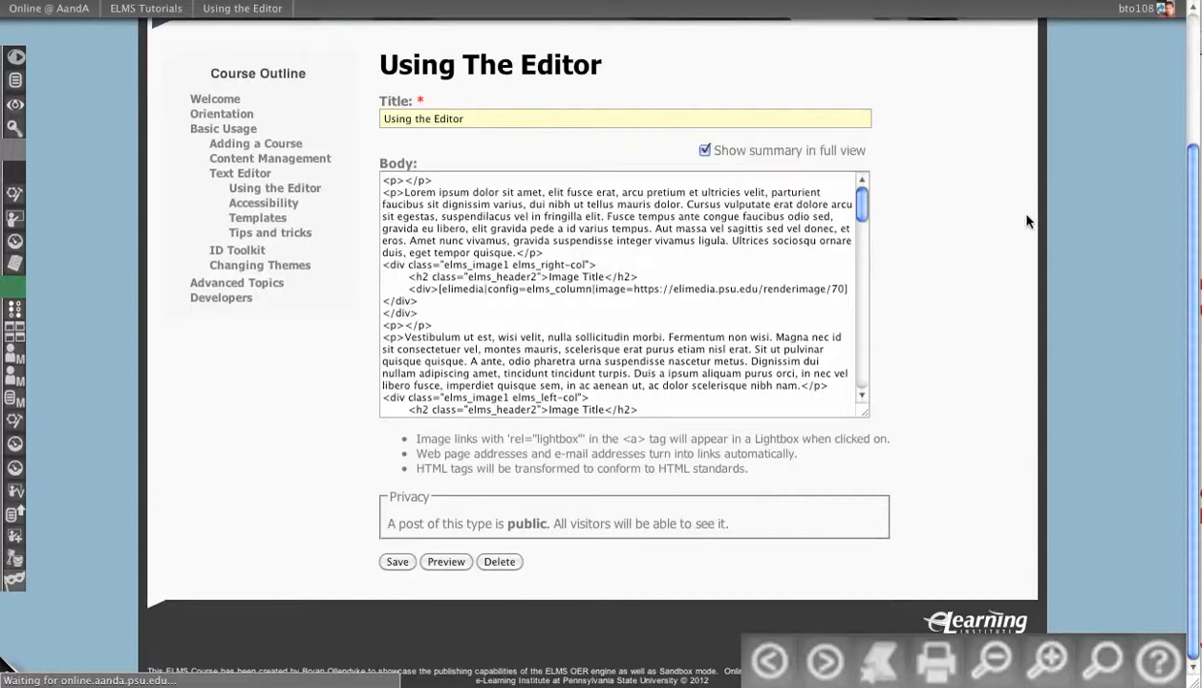
# - Save the page and scroll through its image columns, pull quote and Assignment box
pyautogui.click(397, 561)
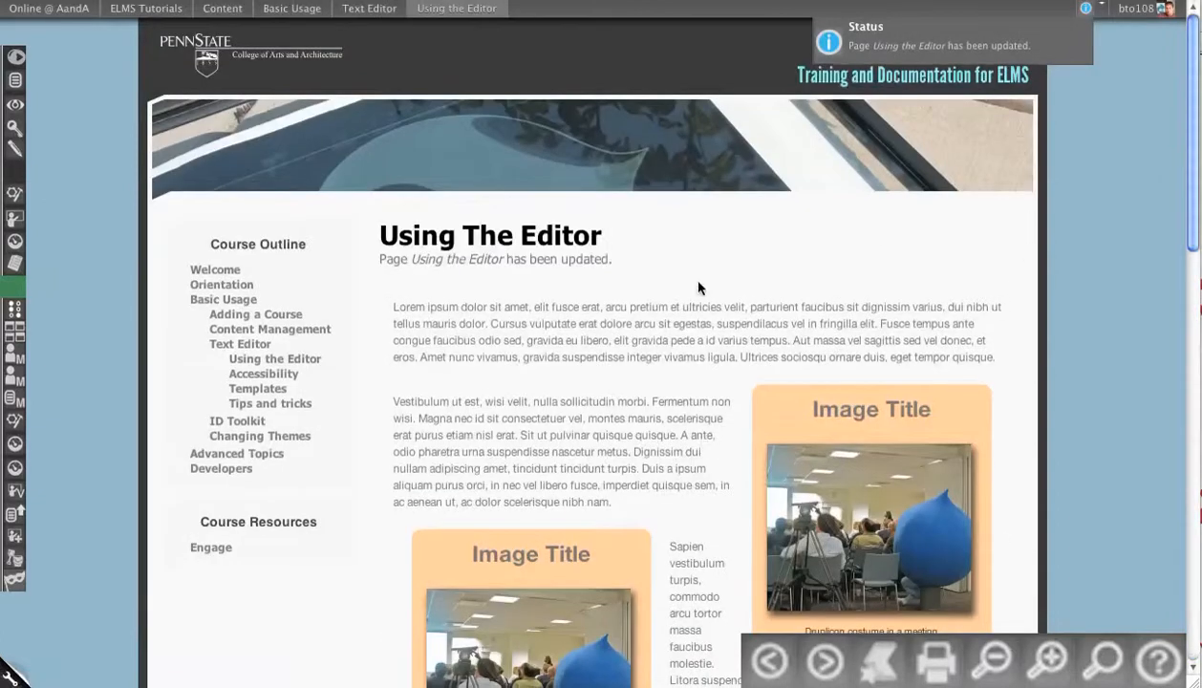
pyautogui.scroll(-3)
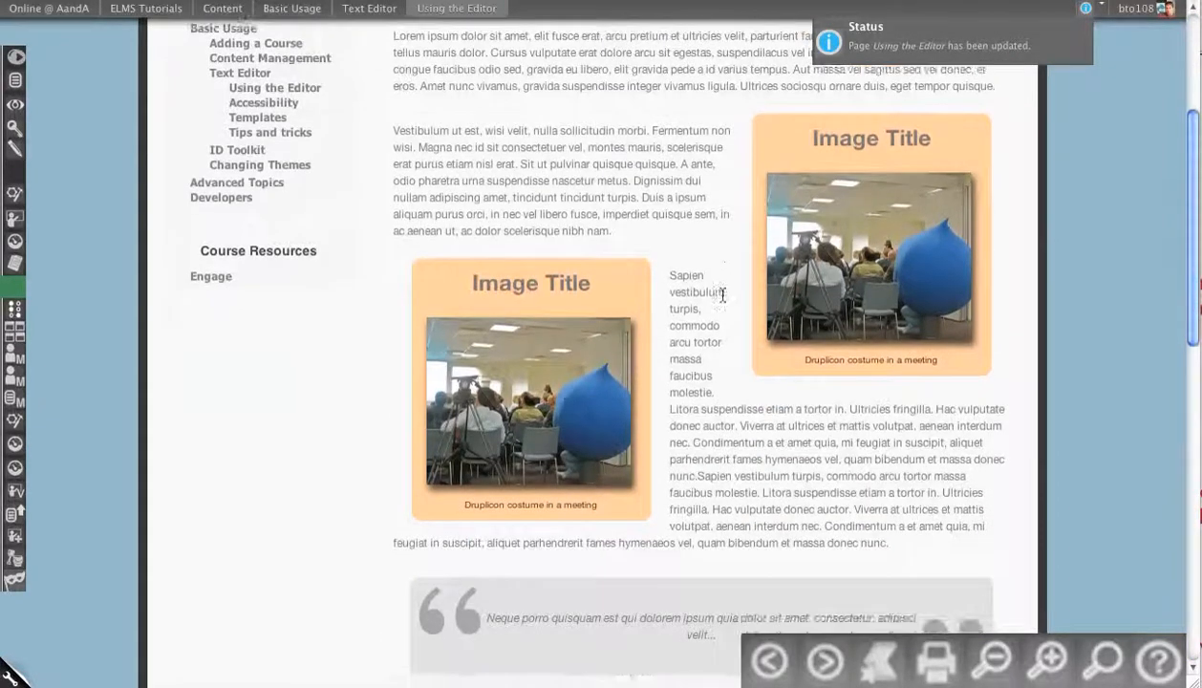
pyautogui.scroll(-3)
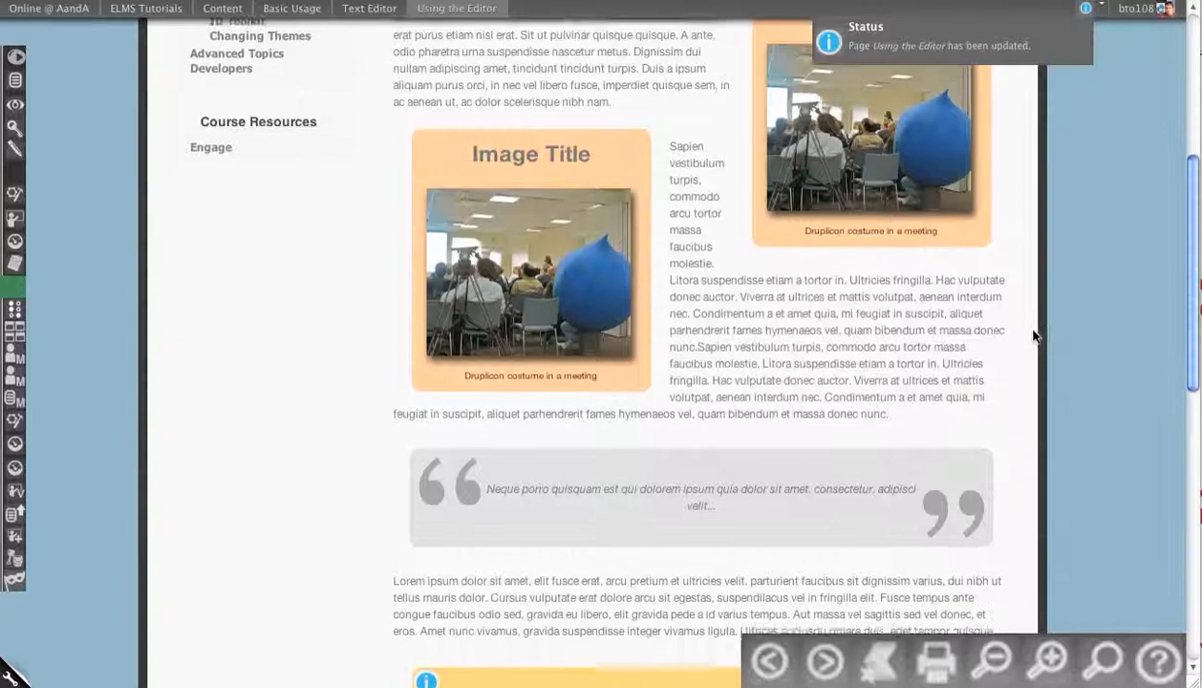
pyautogui.scroll(3)
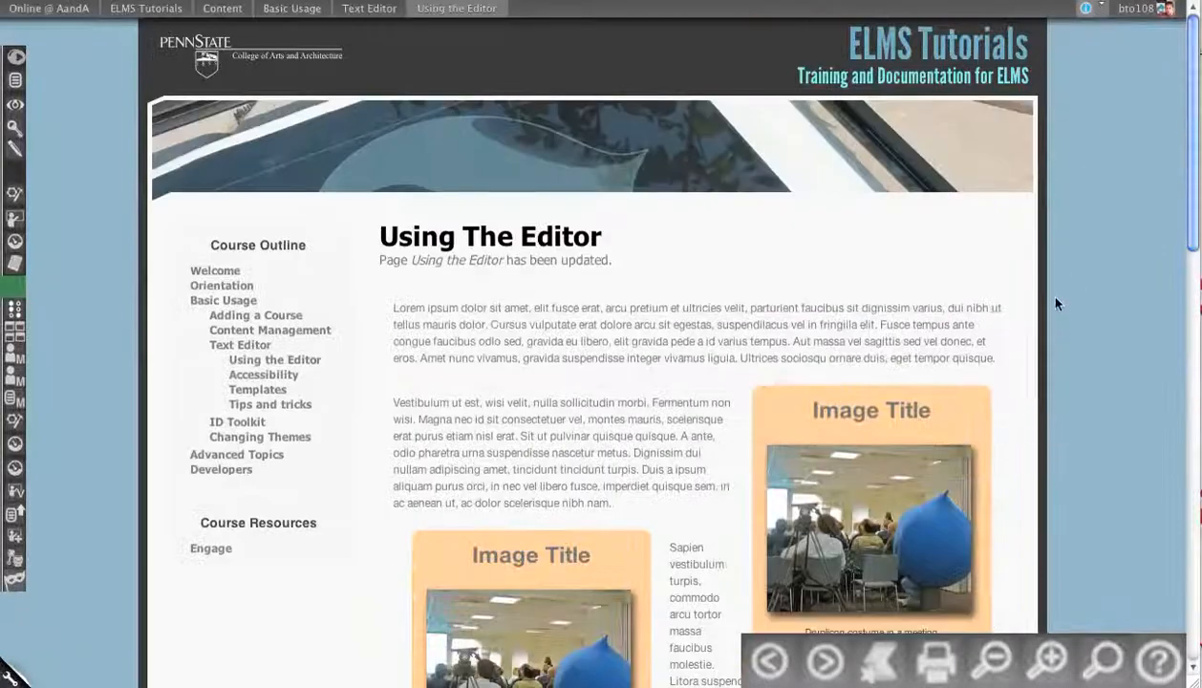
pyautogui.scroll(-3)
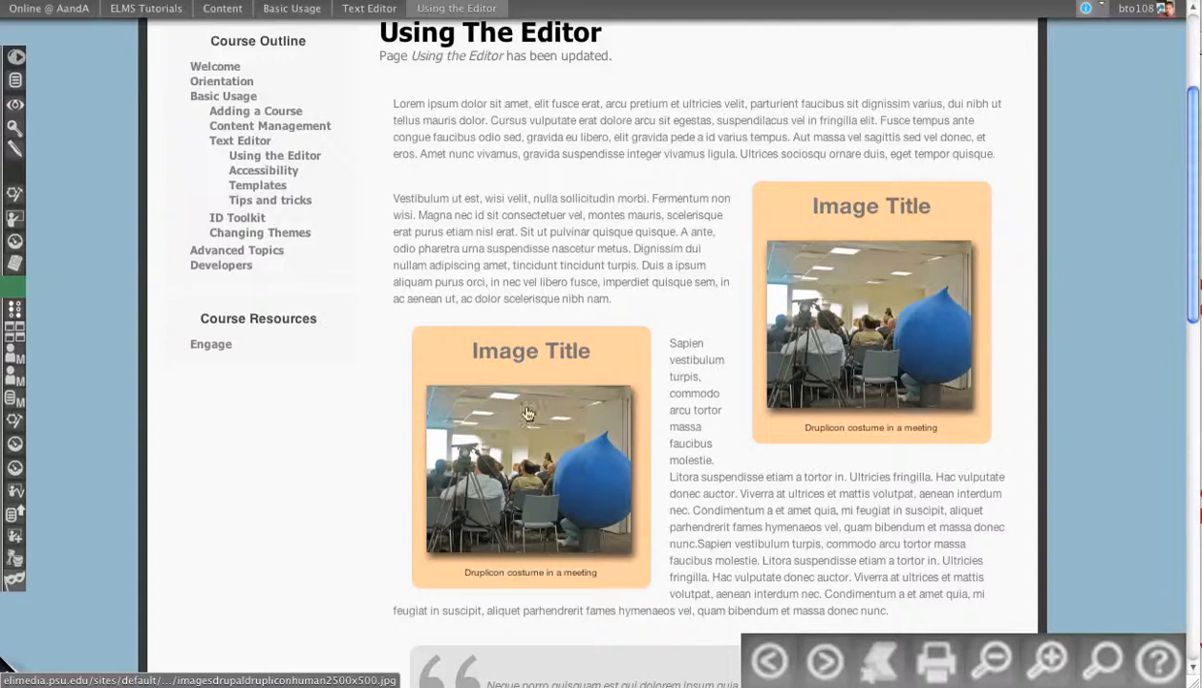
pyautogui.scroll(-3)
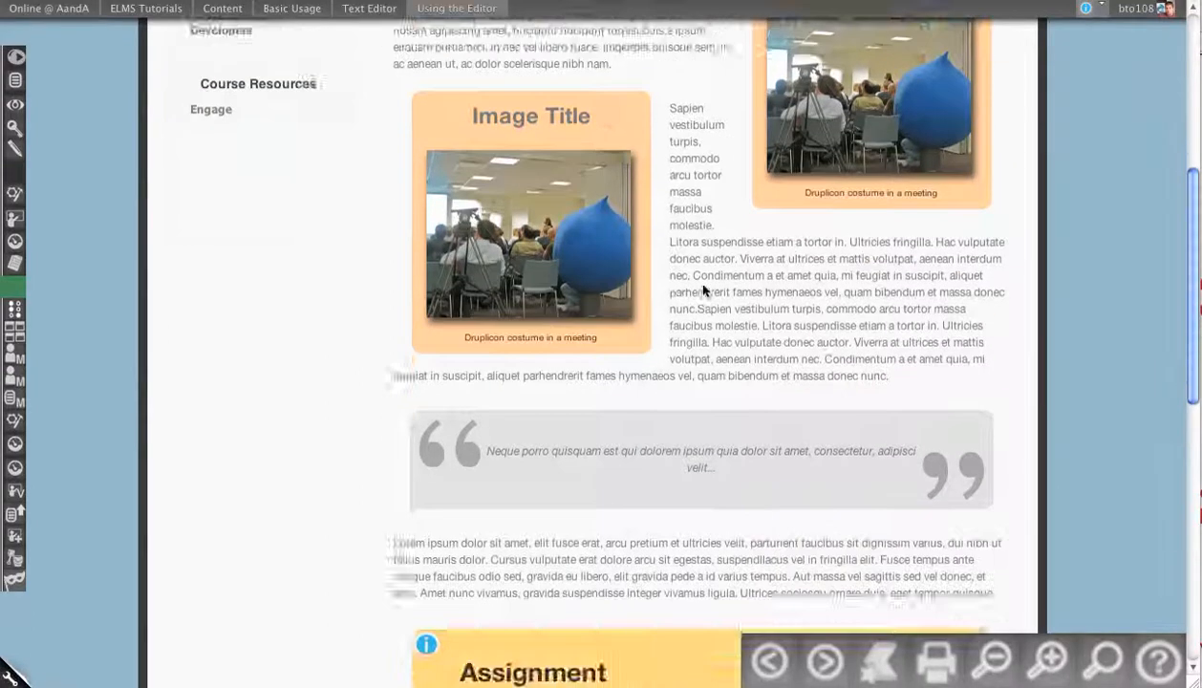
pyautogui.scroll(-3)
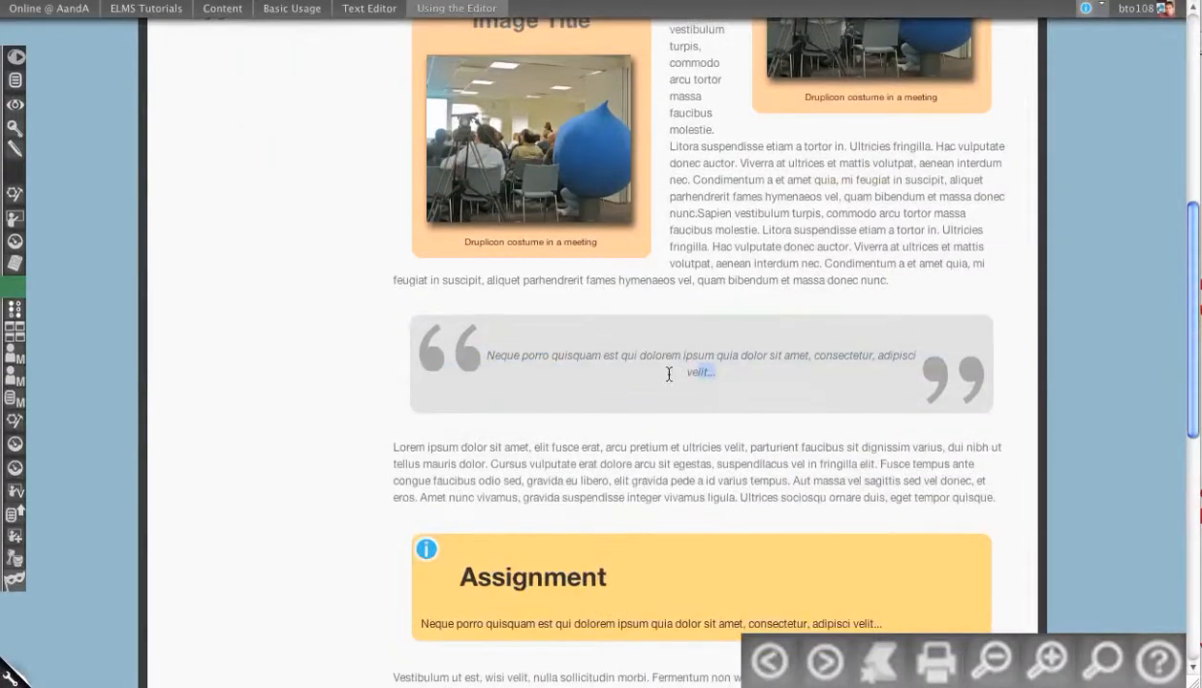
pyautogui.scroll(-3)
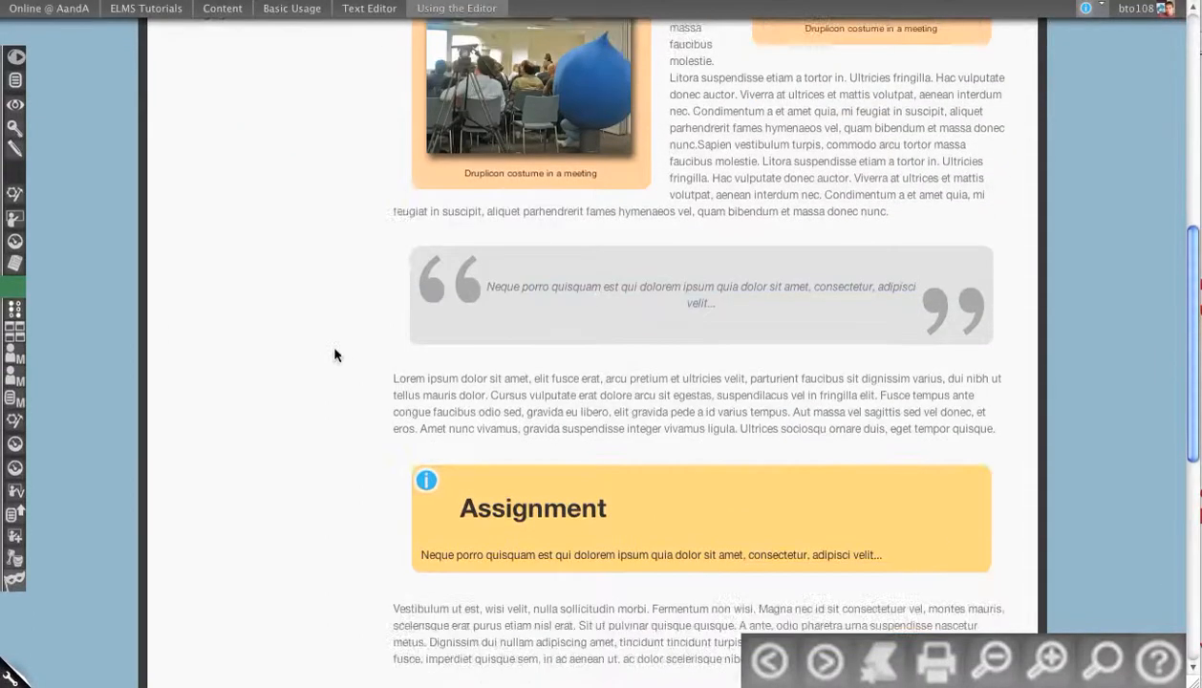
pyautogui.scroll(-3)
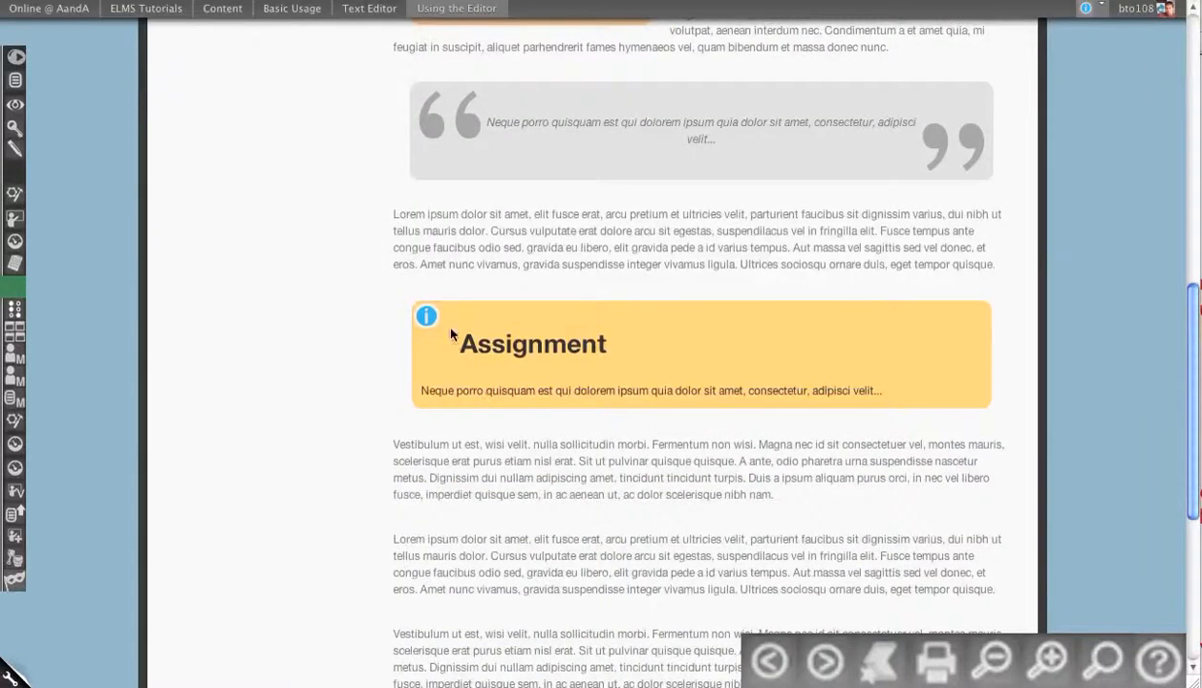
pyautogui.moveTo(643, 430)
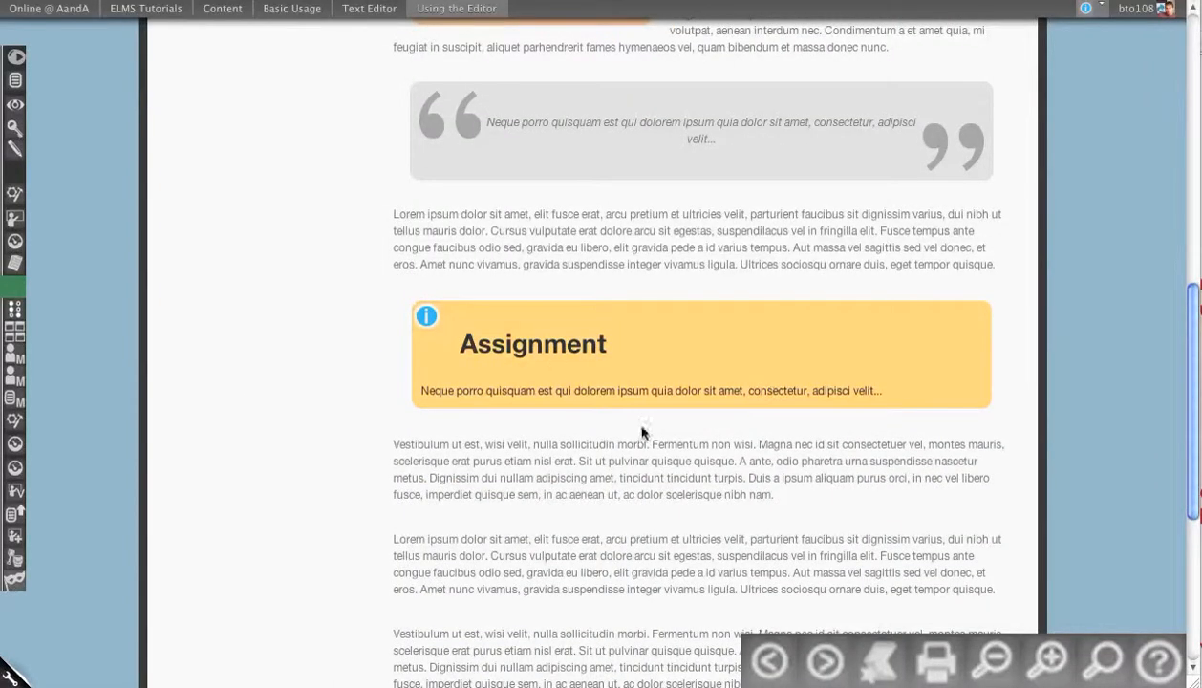
pyautogui.moveTo(570, 348)
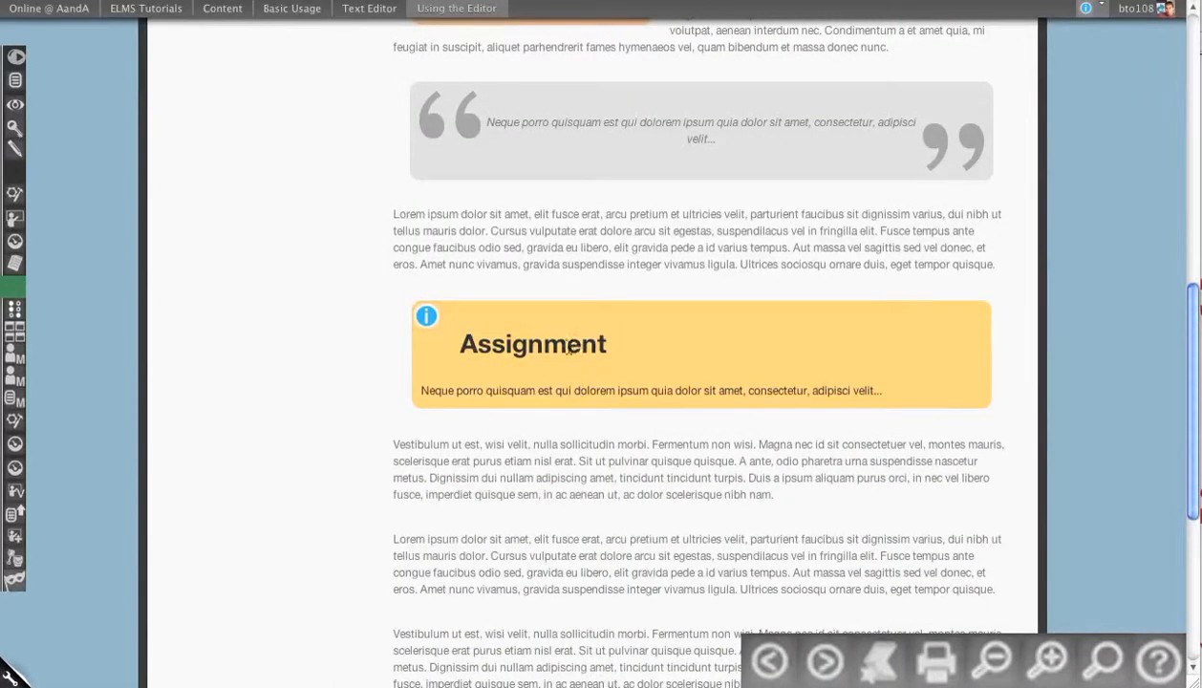
pyautogui.moveTo(348, 318)
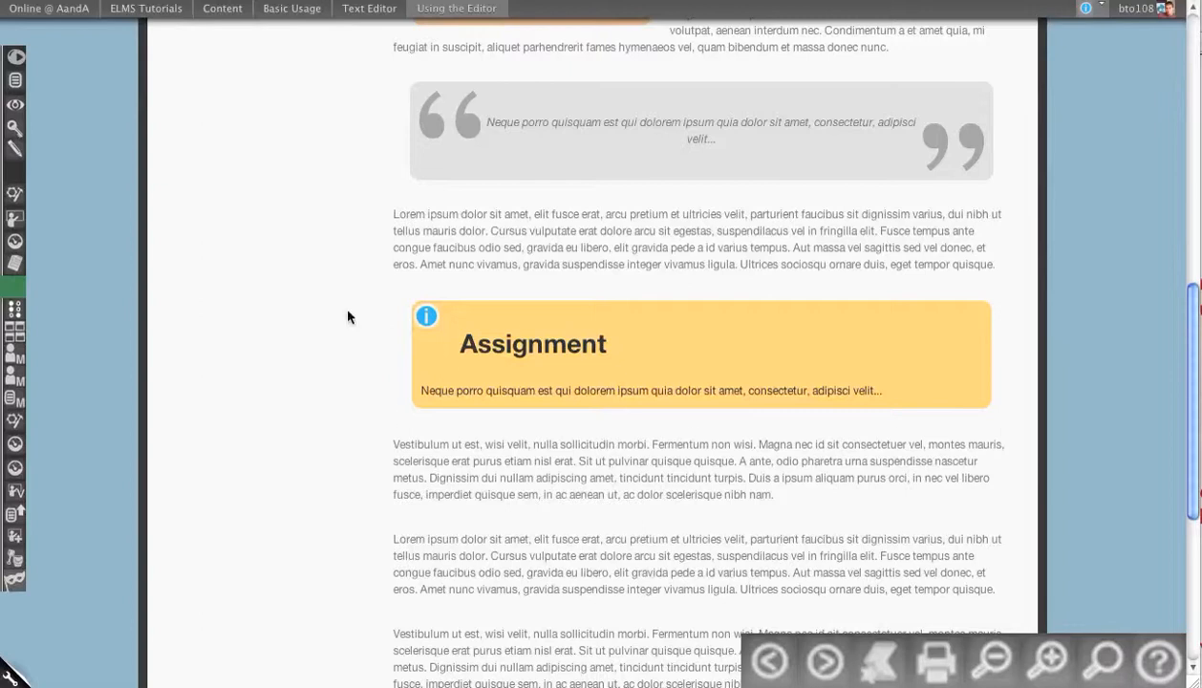
pyautogui.moveTo(408, 267)
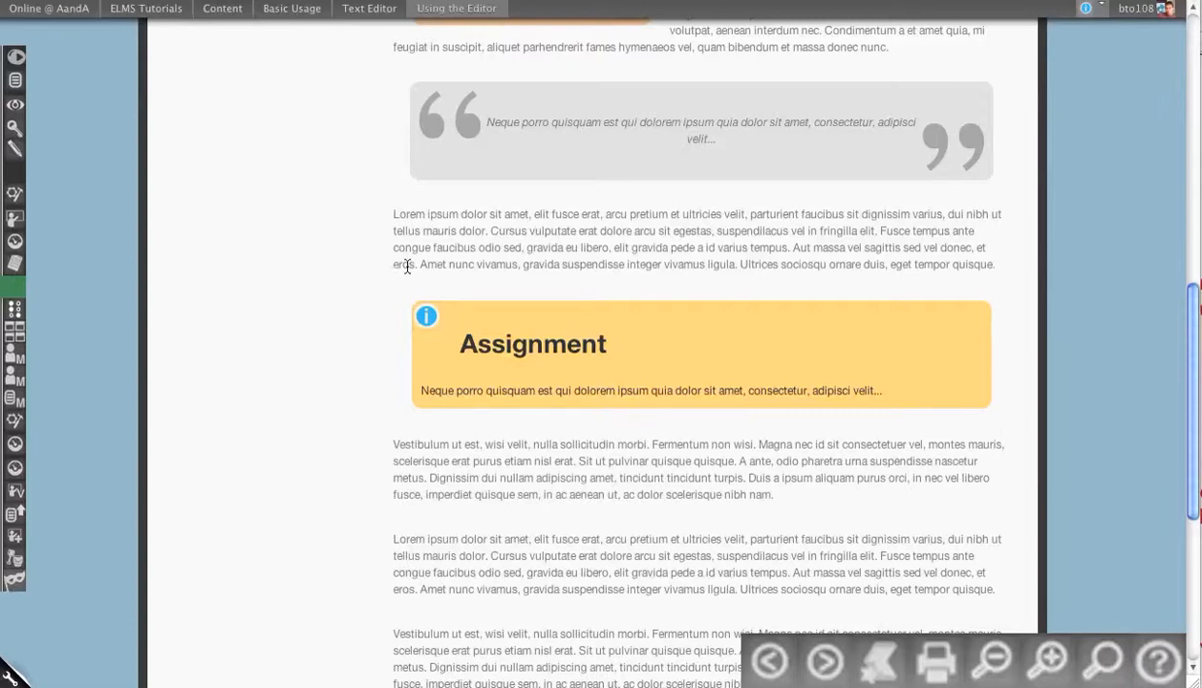
pyautogui.moveTo(257, 259)
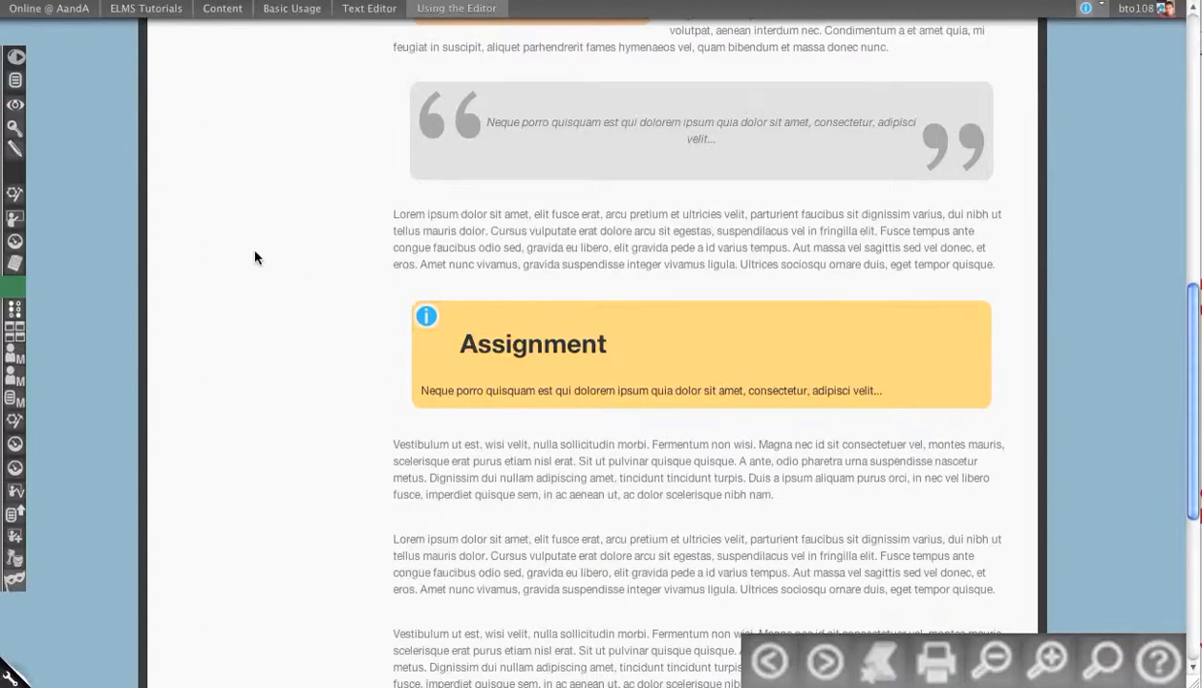
# - Scroll down to the three Collapse sections above the Readings box, then back up
pyautogui.scroll(-3)
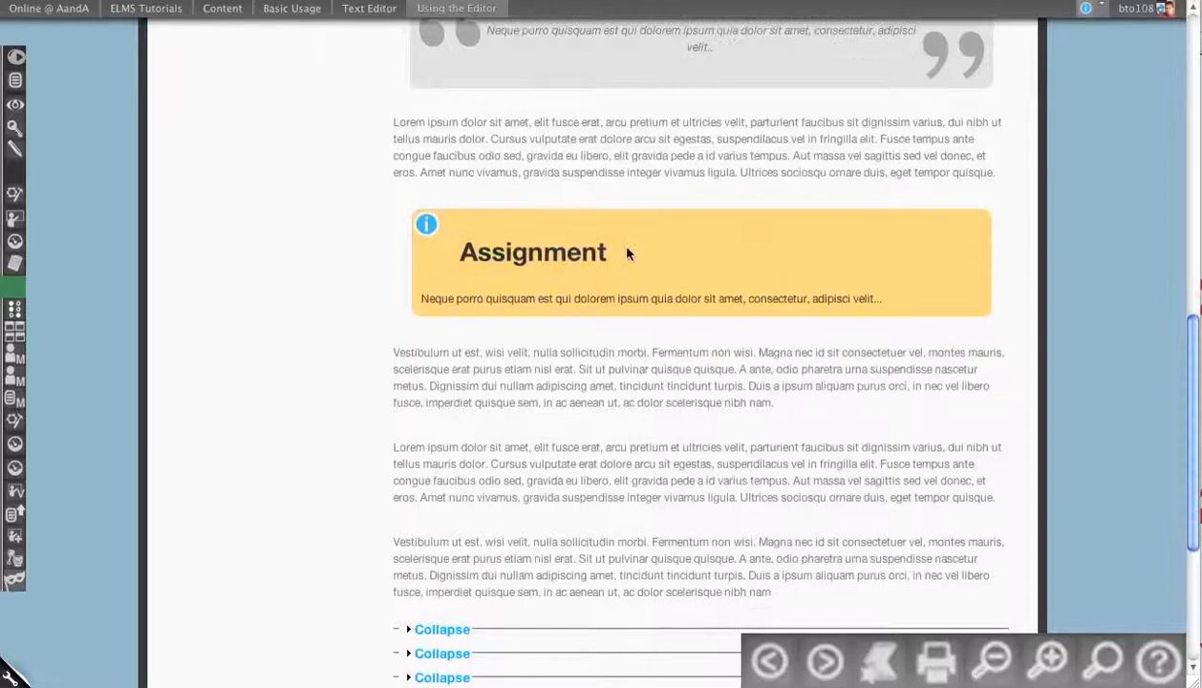
pyautogui.scroll(-3)
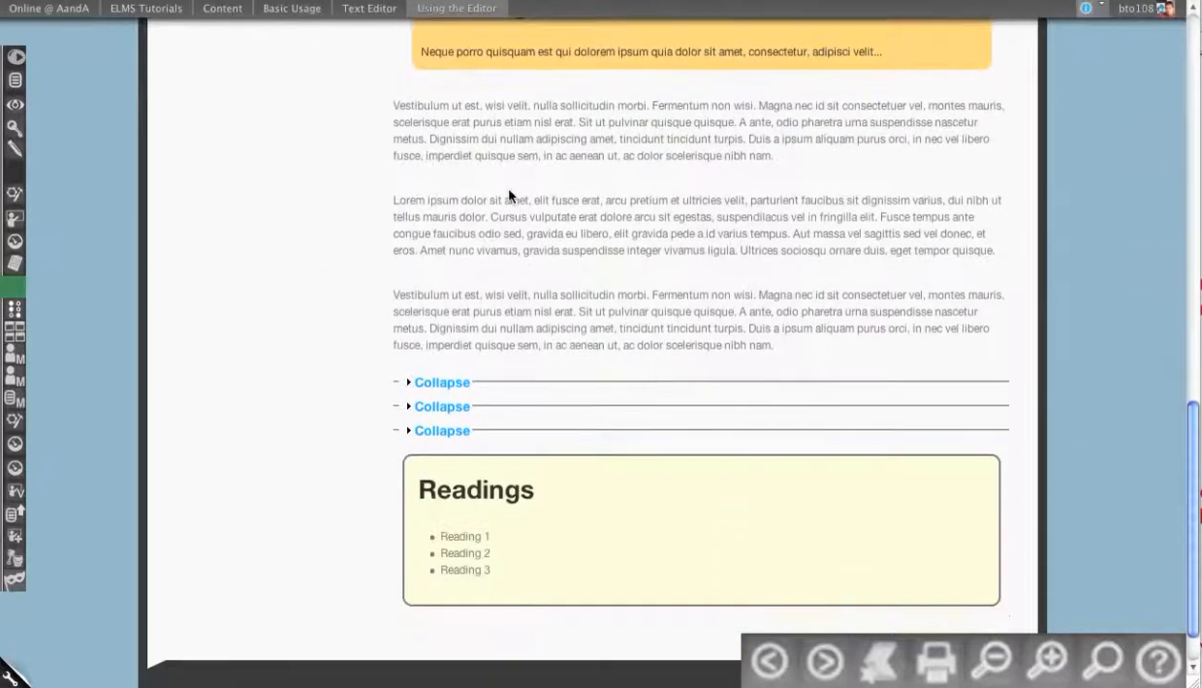
pyautogui.scroll(3)
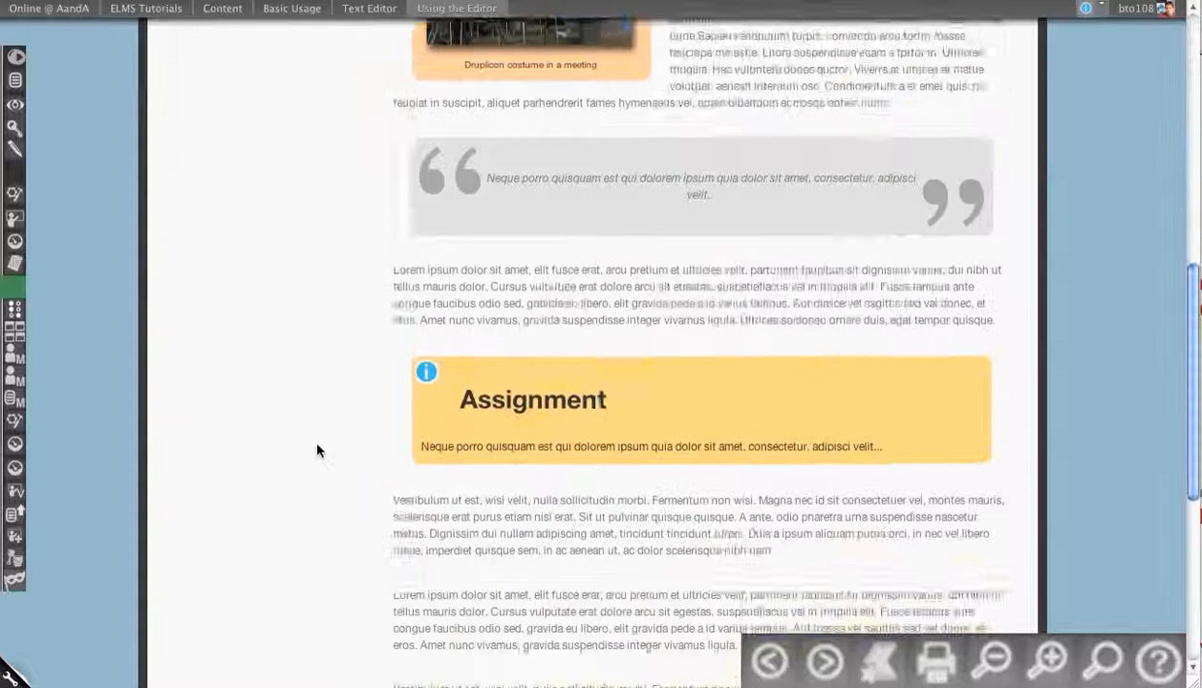
pyautogui.scroll(-3)
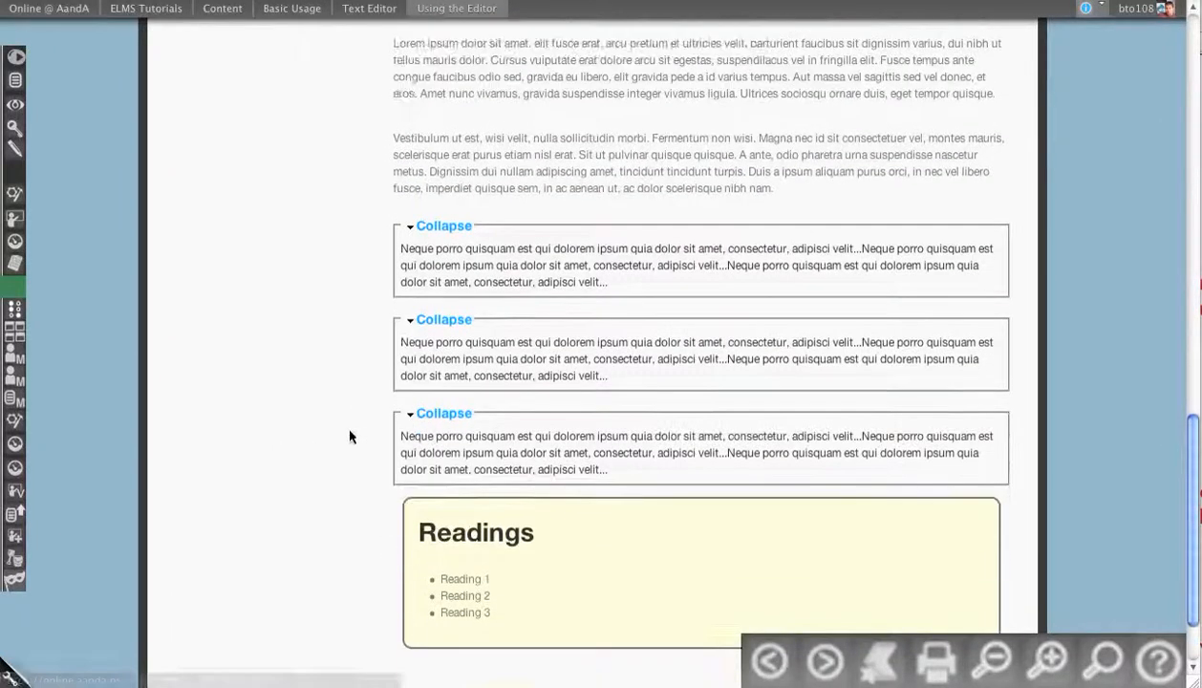
pyautogui.scroll(-3)
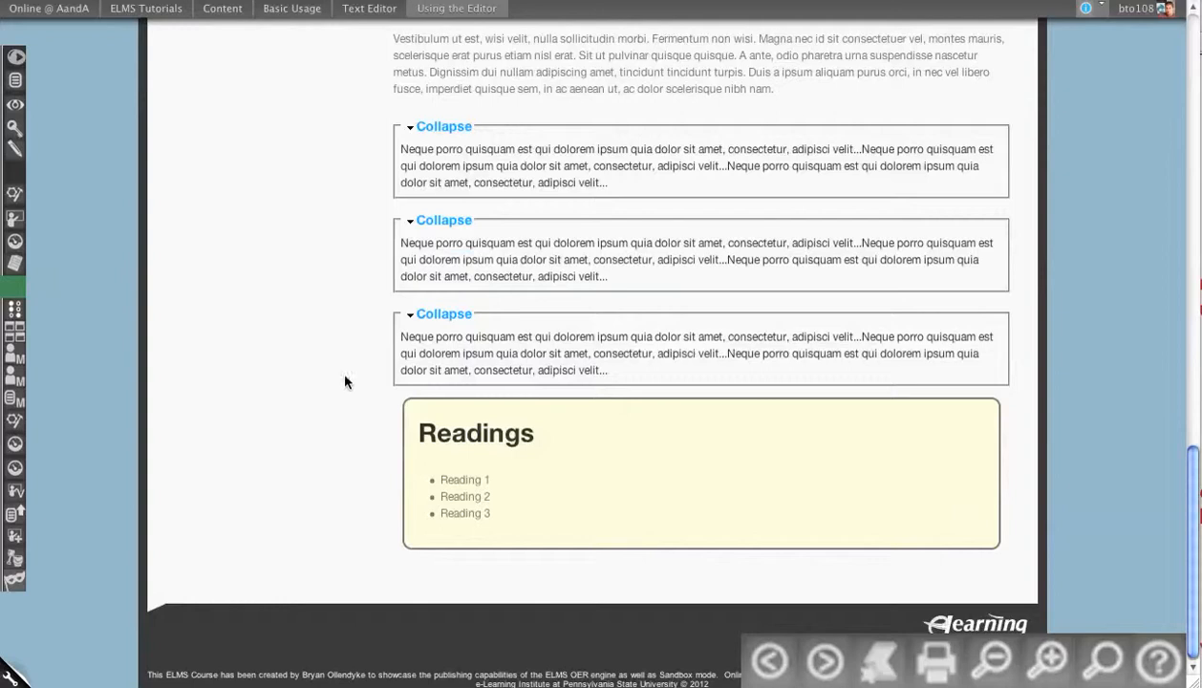
pyautogui.moveTo(329, 477)
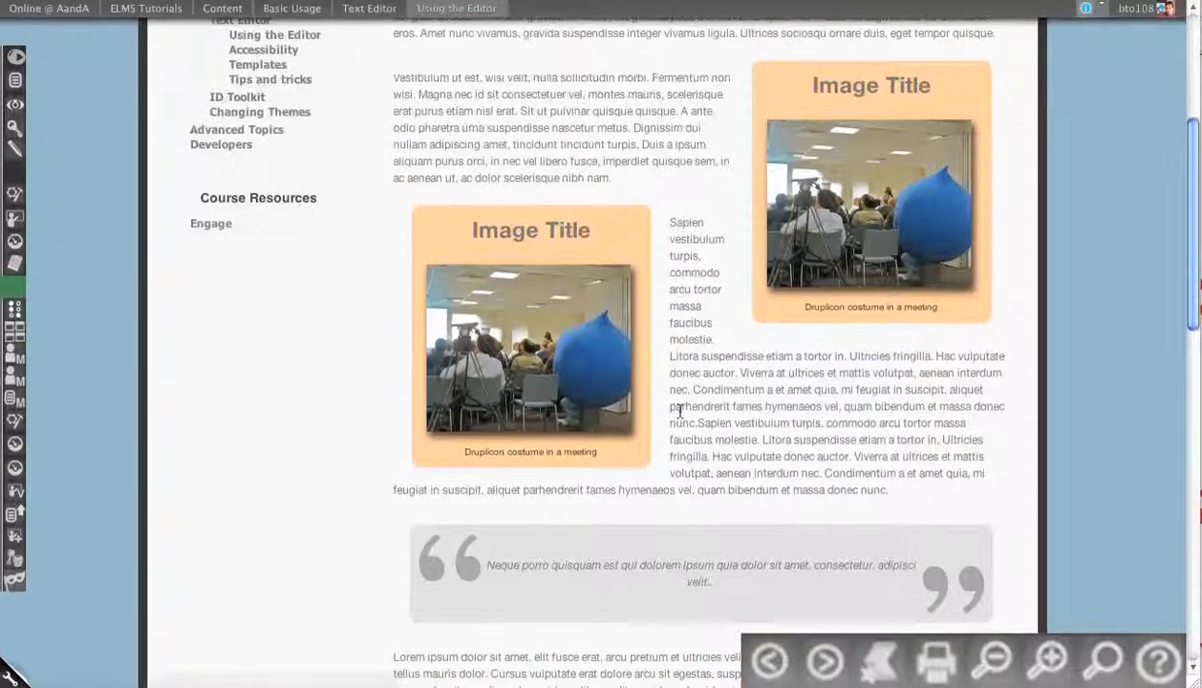
pyautogui.scroll(3)
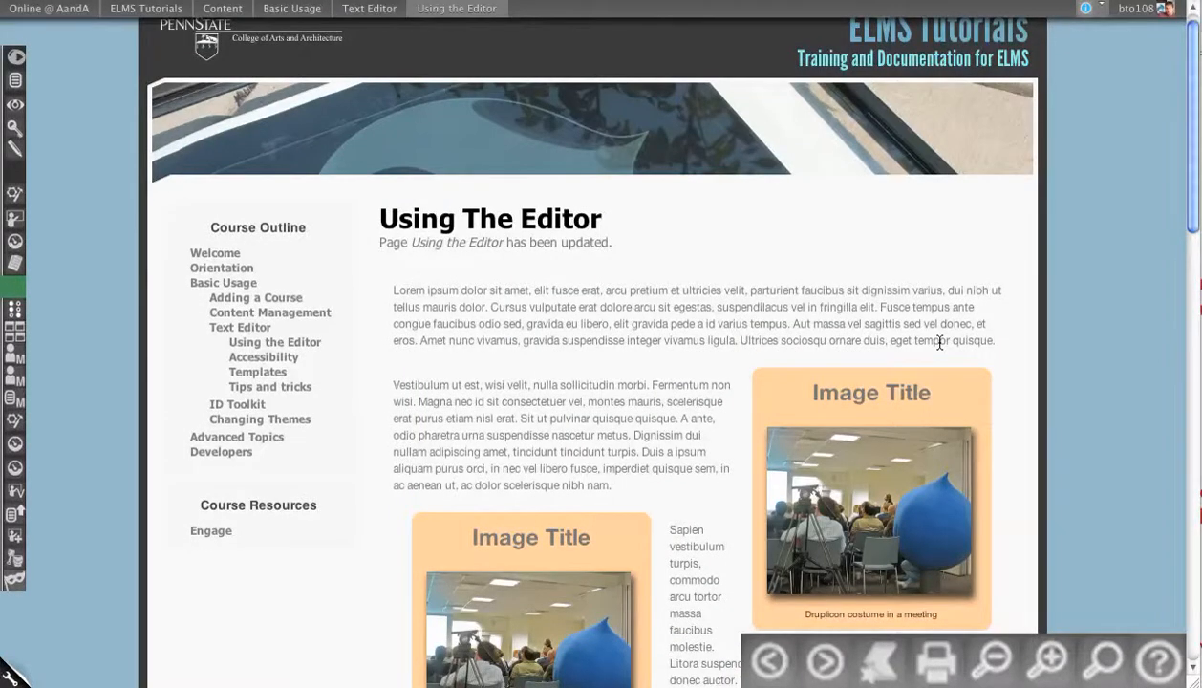
pyautogui.moveTo(506, 385)
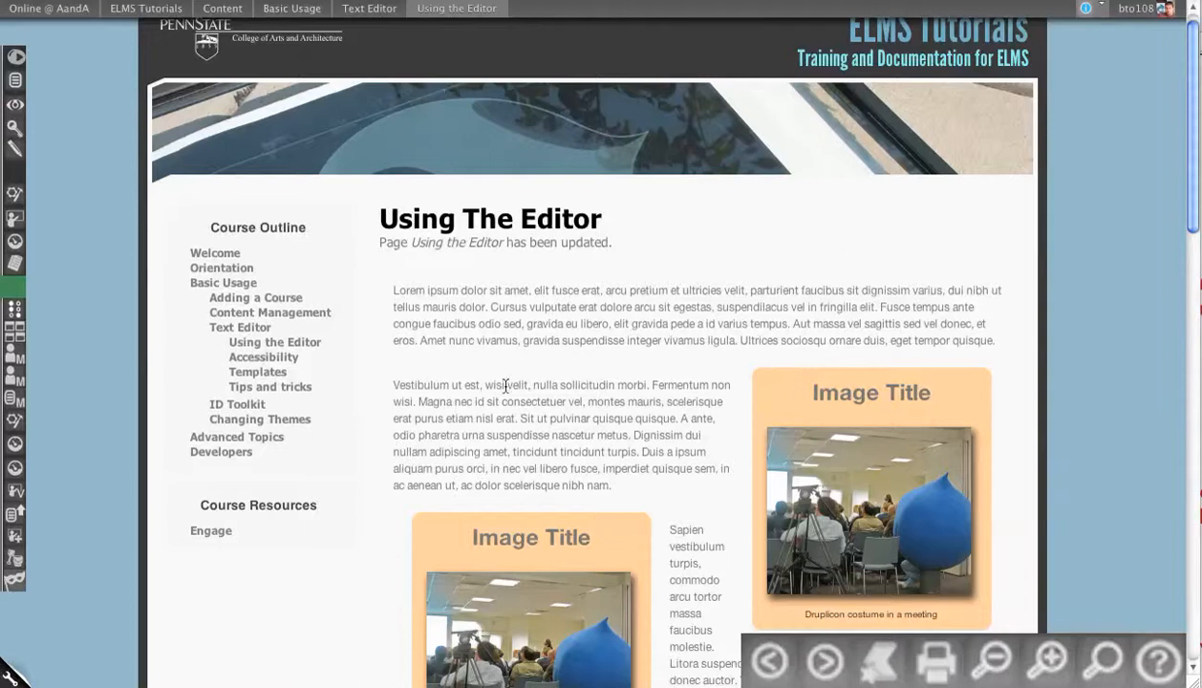